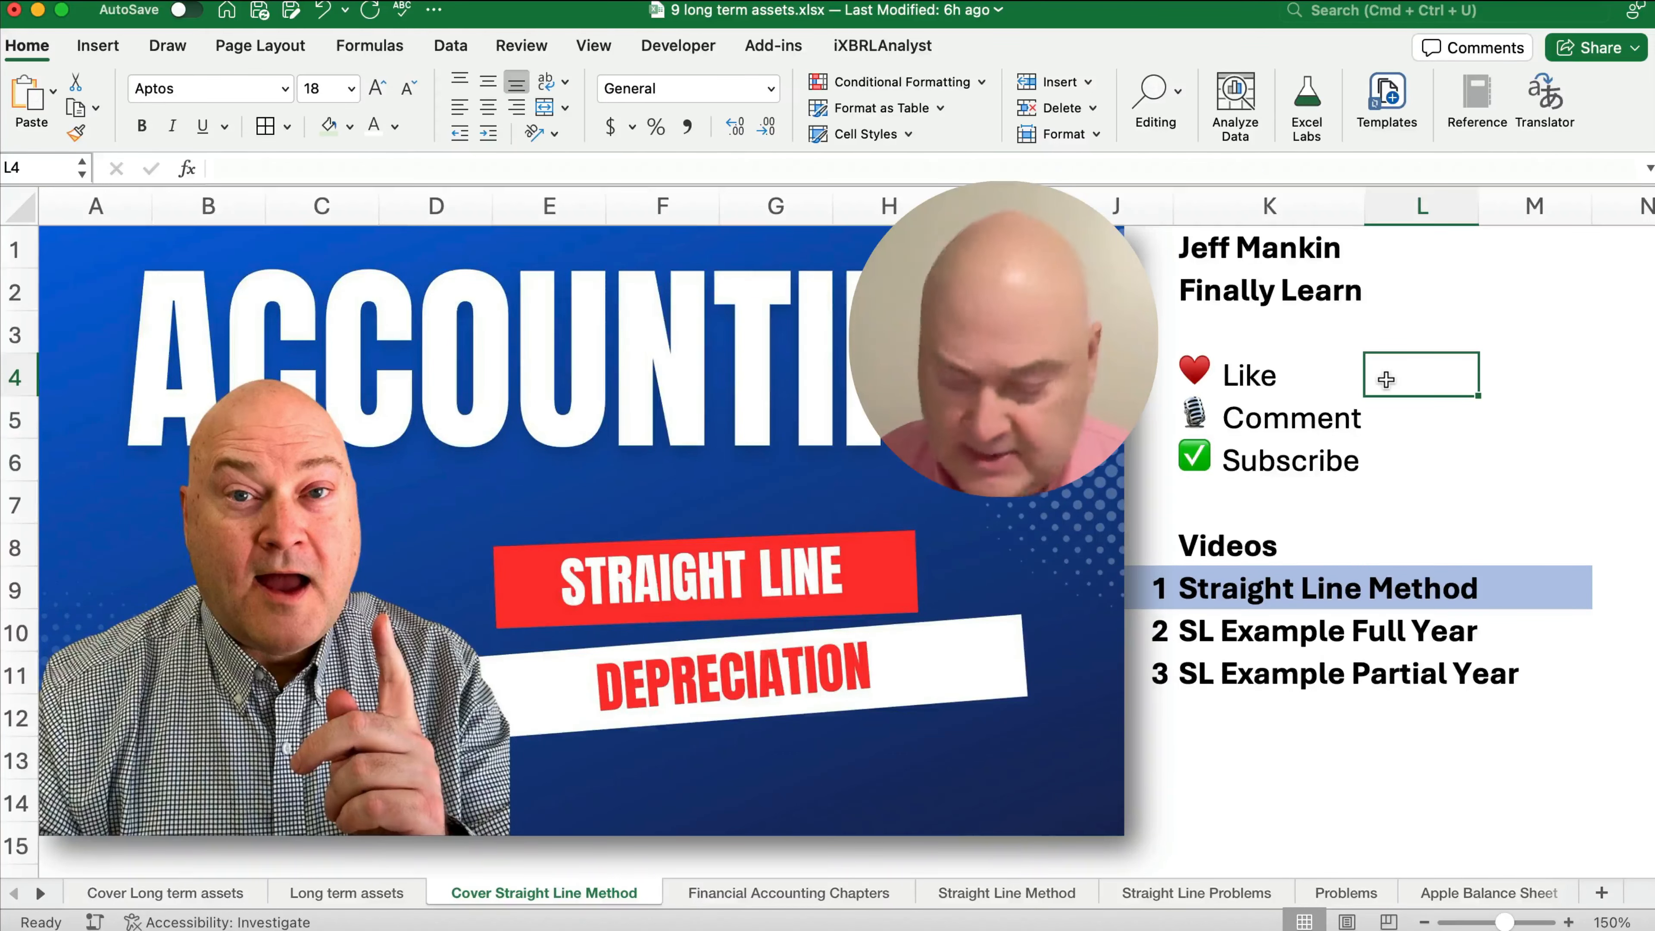
Step: Switch from the cover sheet to the Financial Accounting Chapters sheet
click(786, 892)
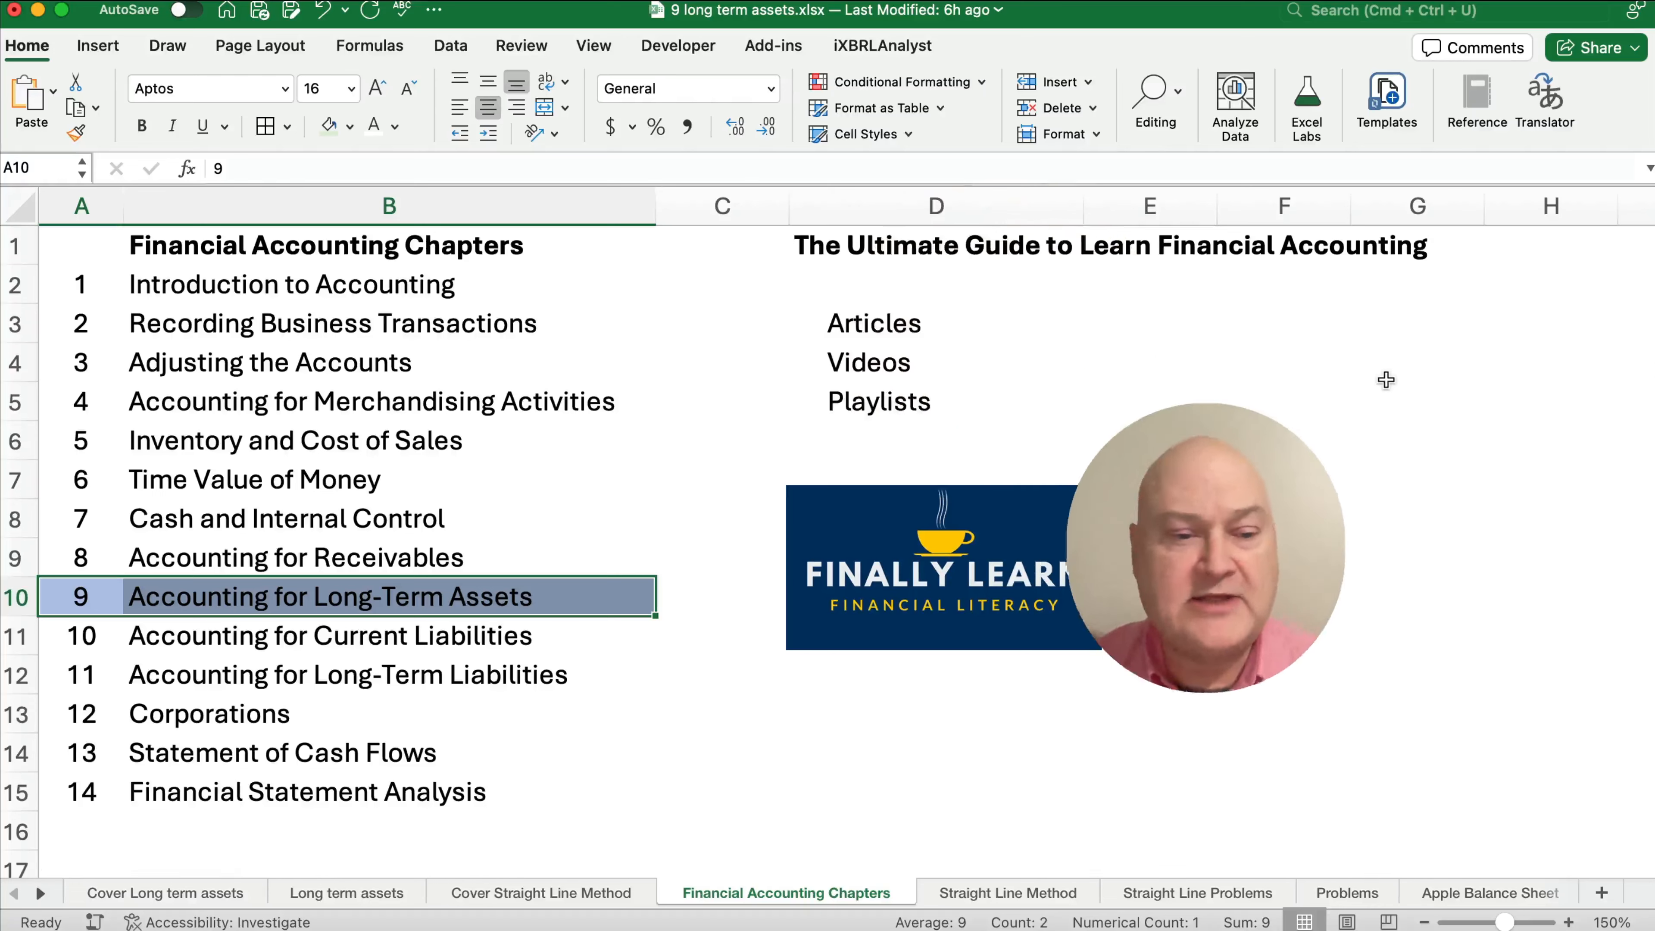
click(722, 674)
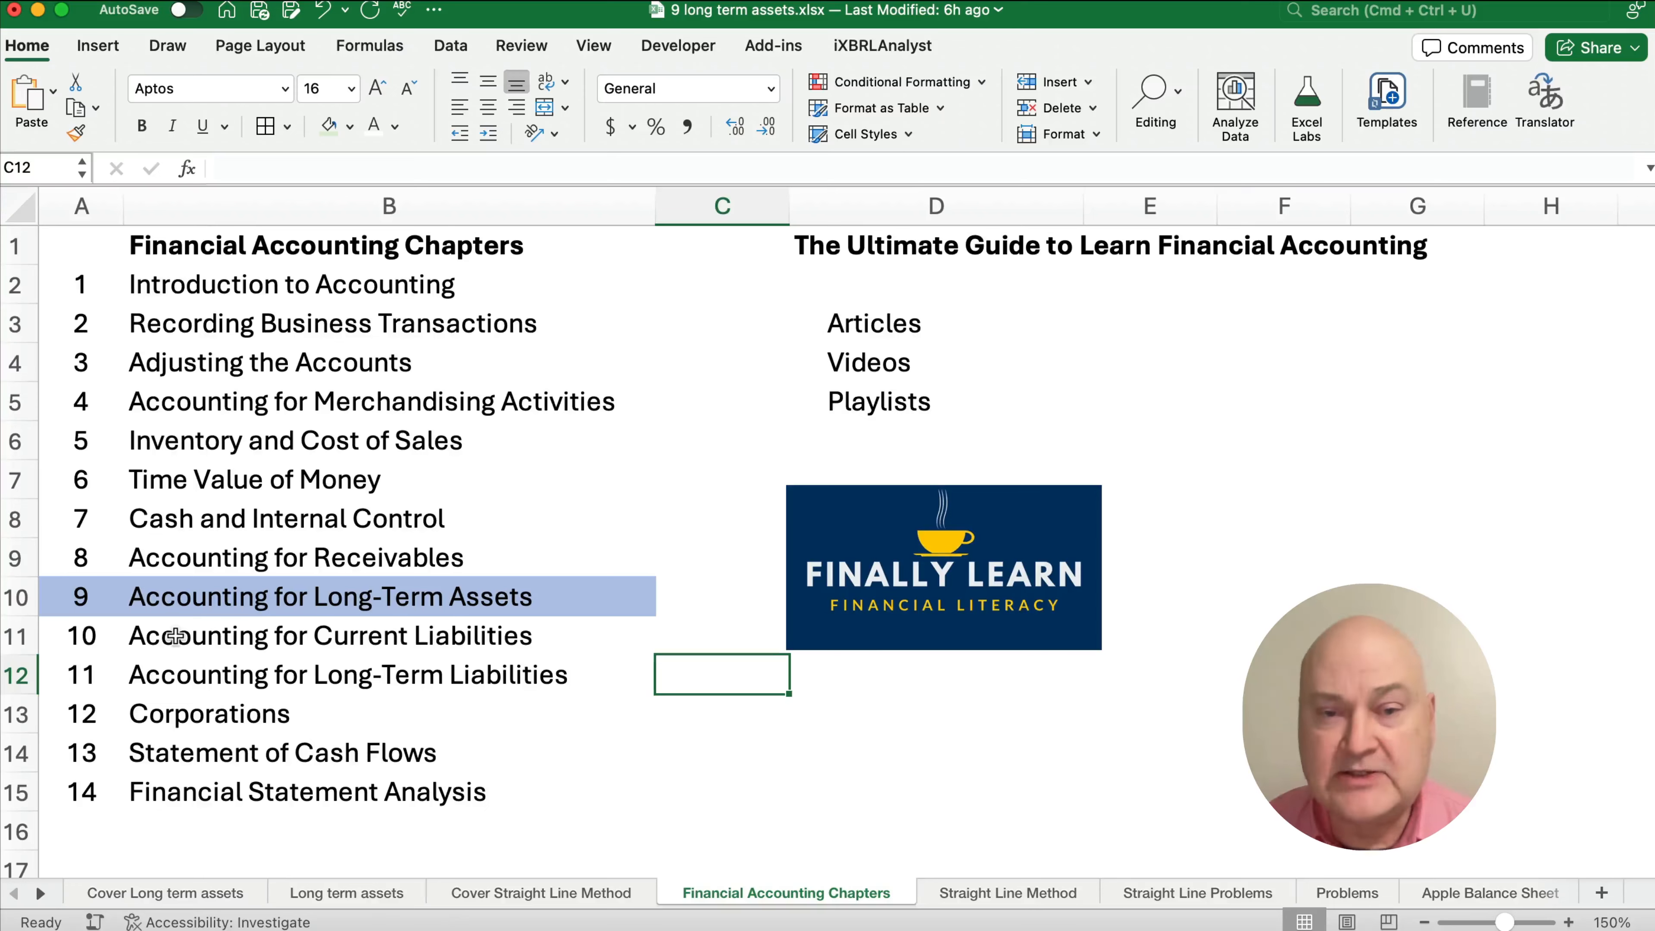
Step: Switch to the Straight Line Method sheet listing the depreciation methods
click(1003, 893)
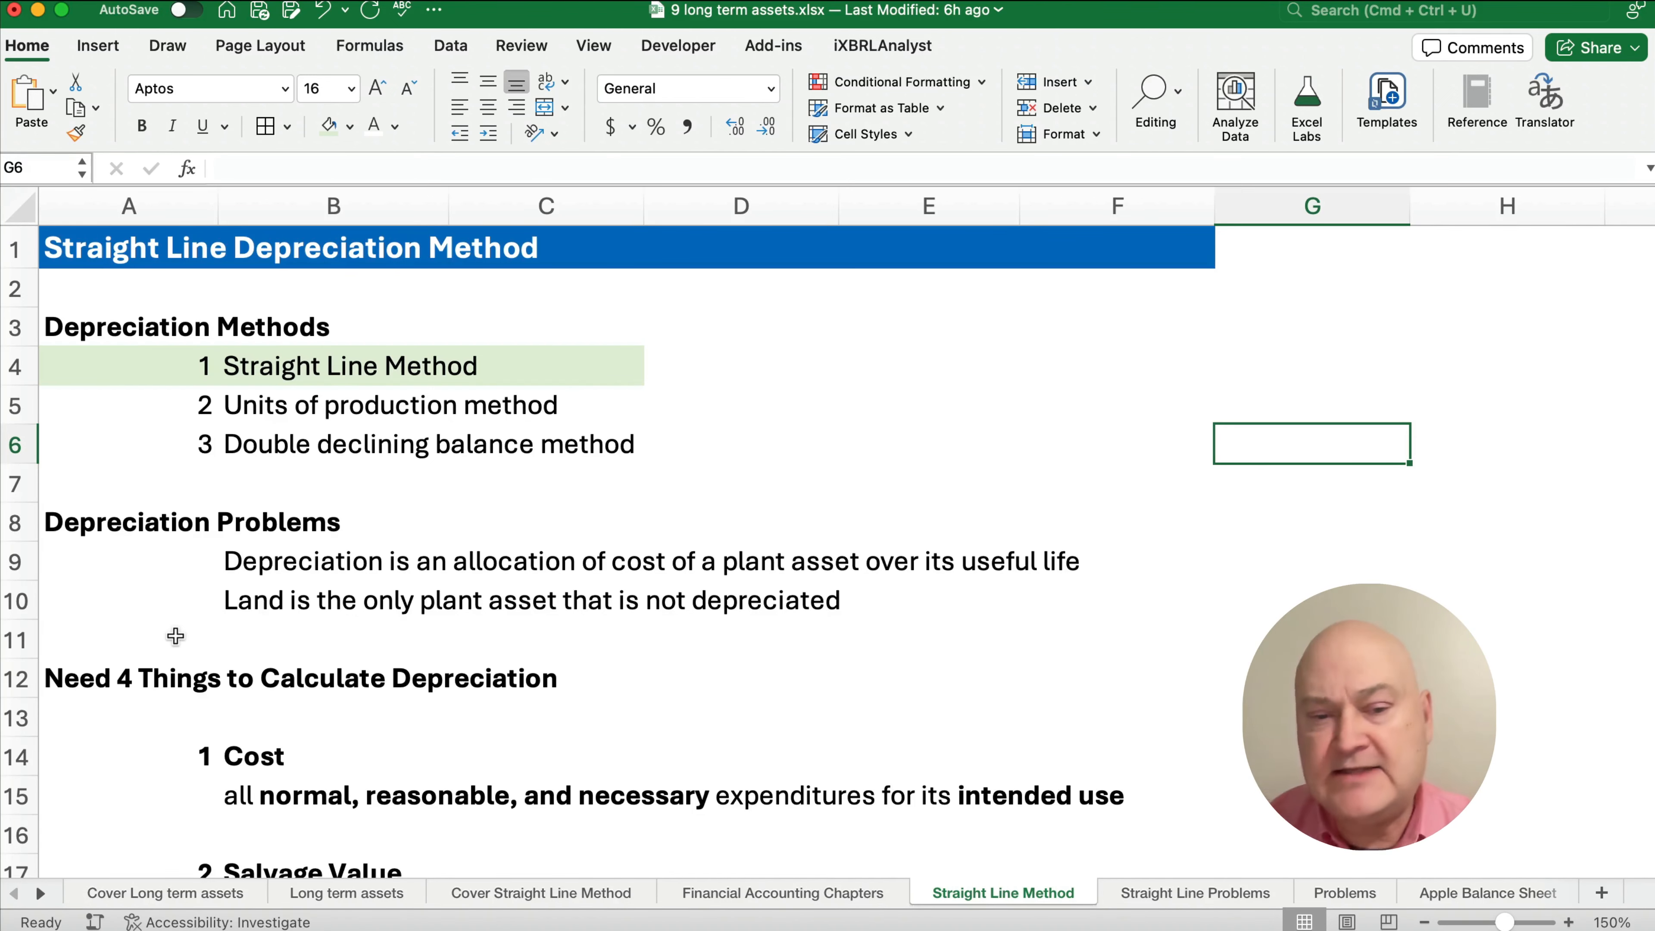
scroll(up, 3)
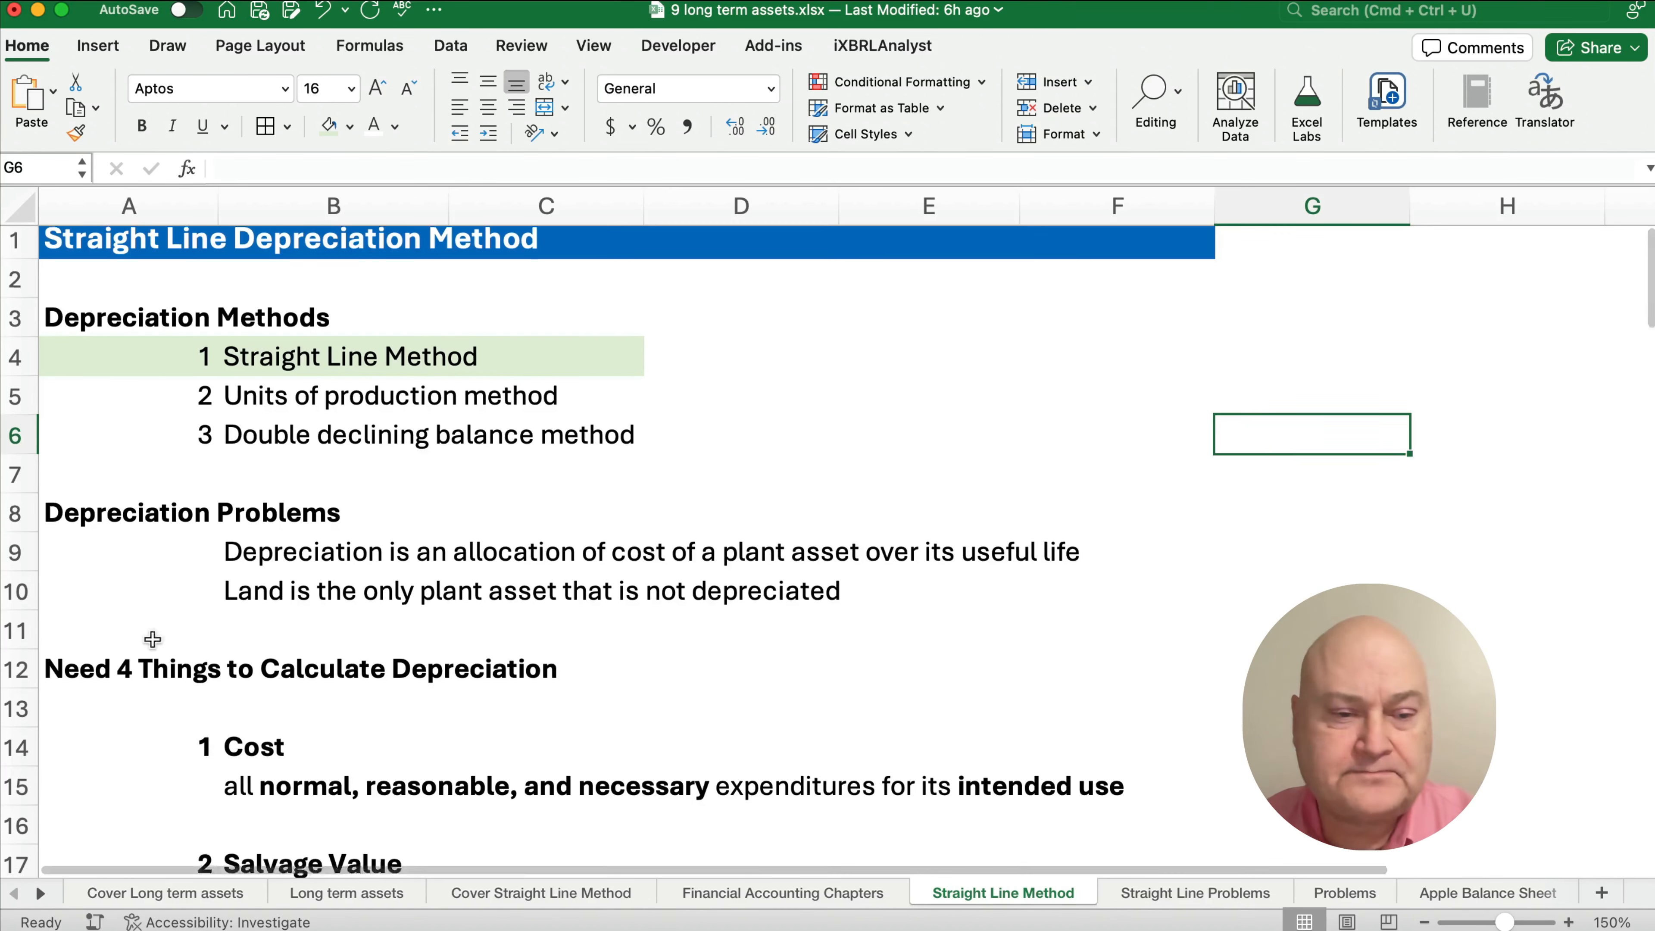
scroll(down, 3)
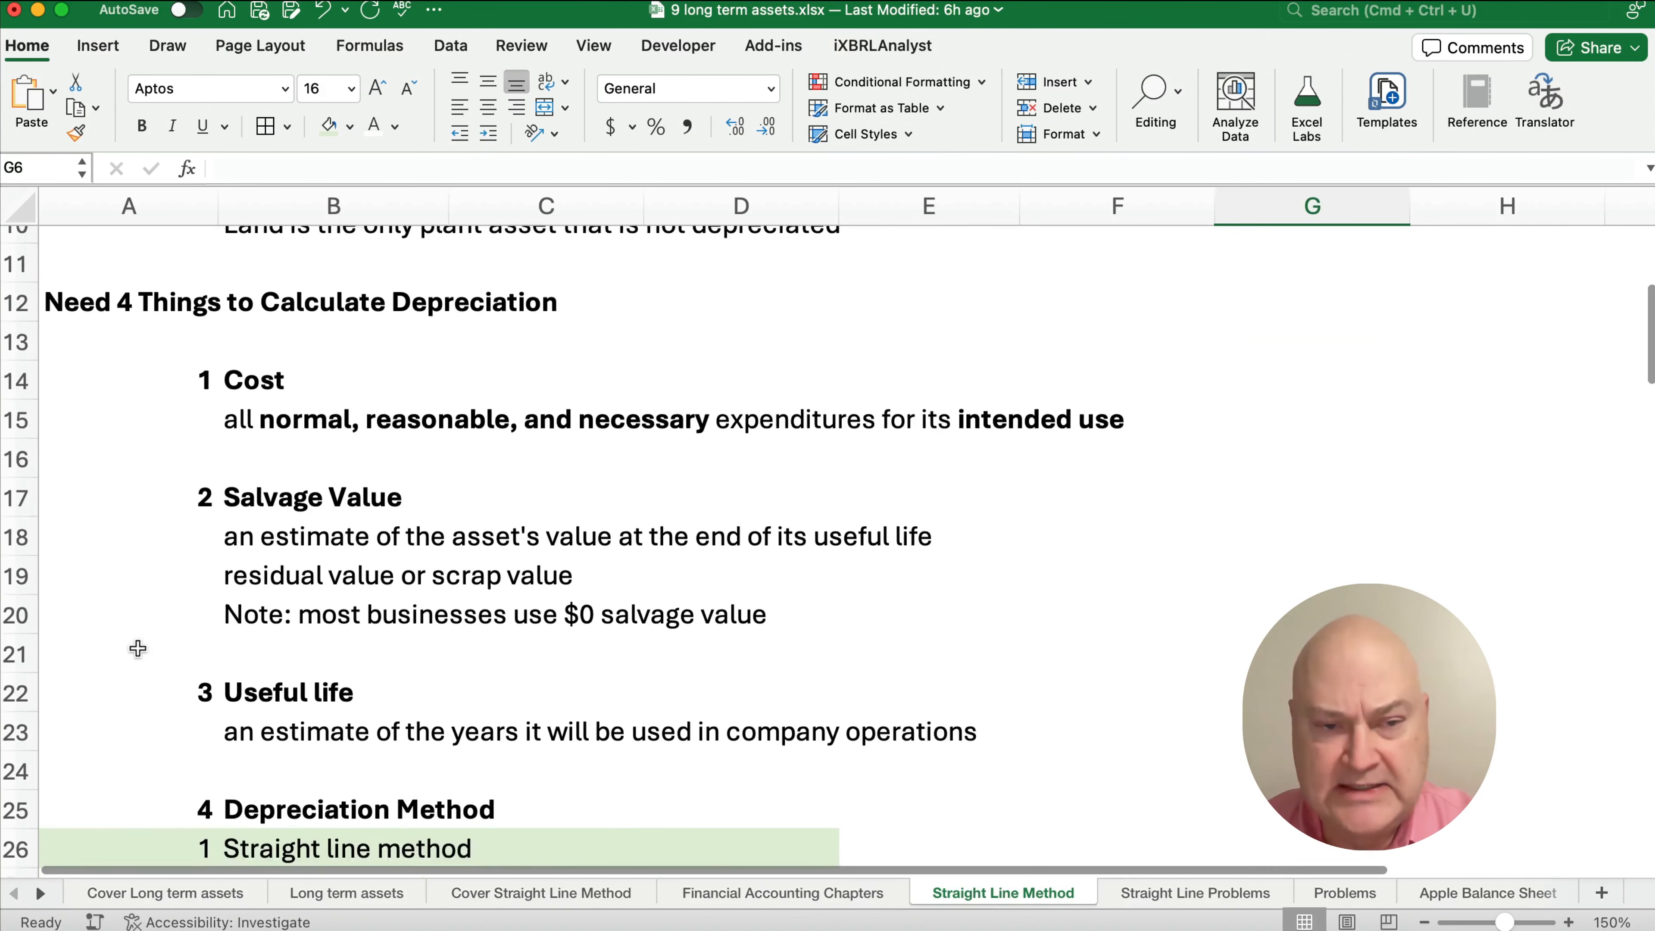
scroll(down, 3)
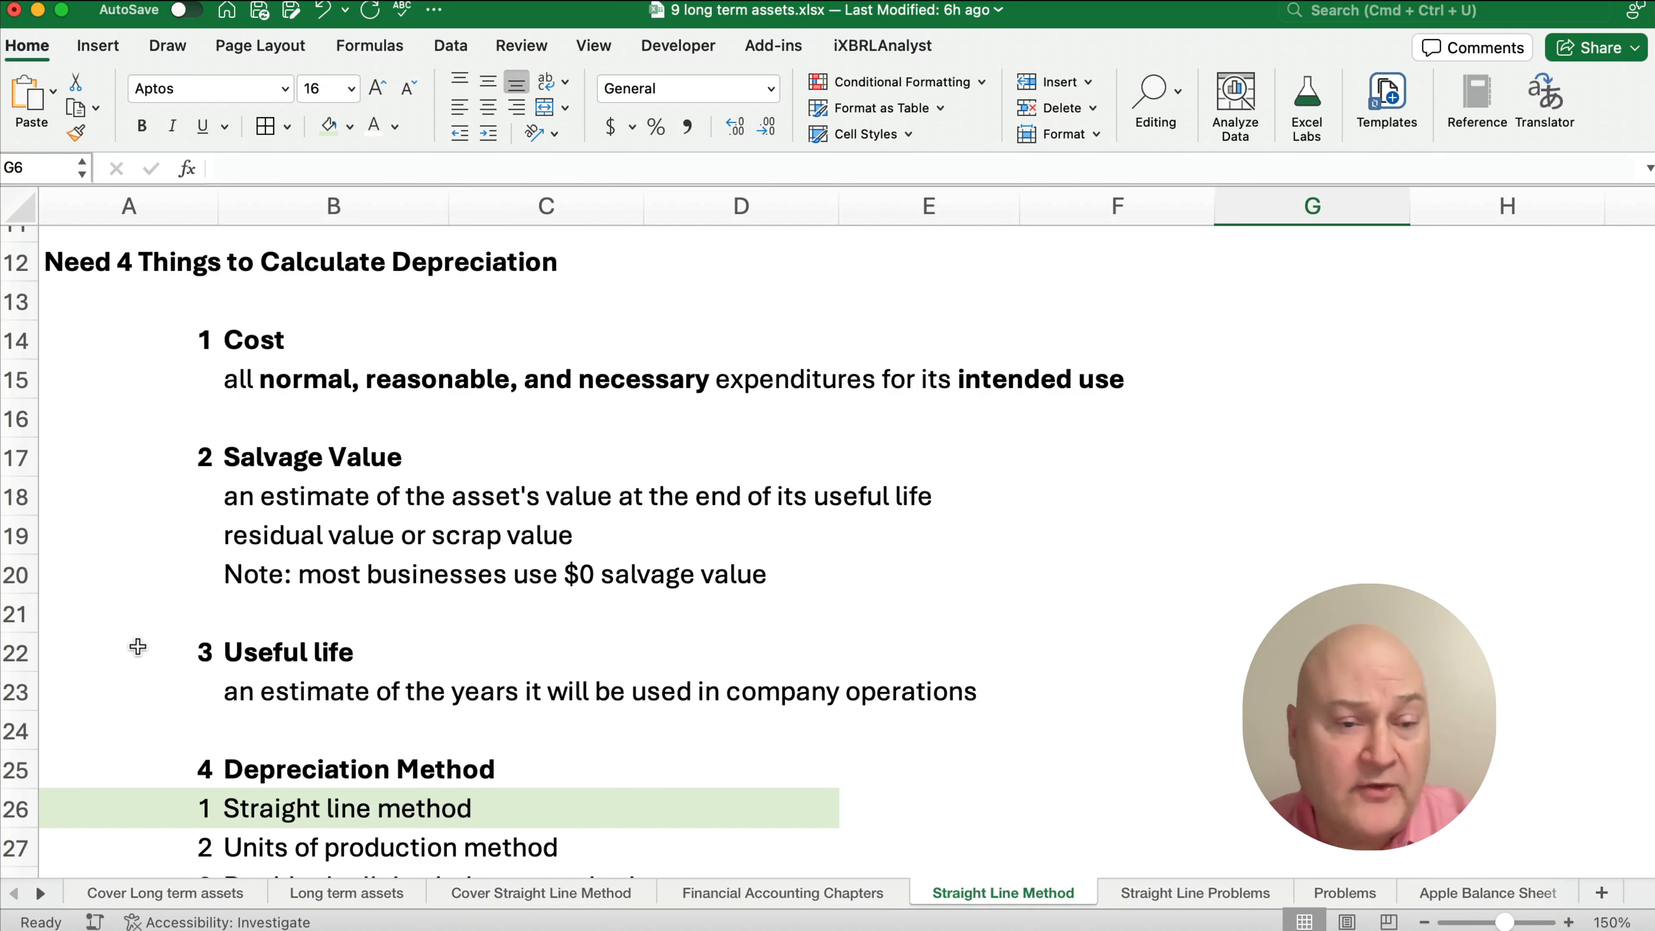
mouse_move(55, 616)
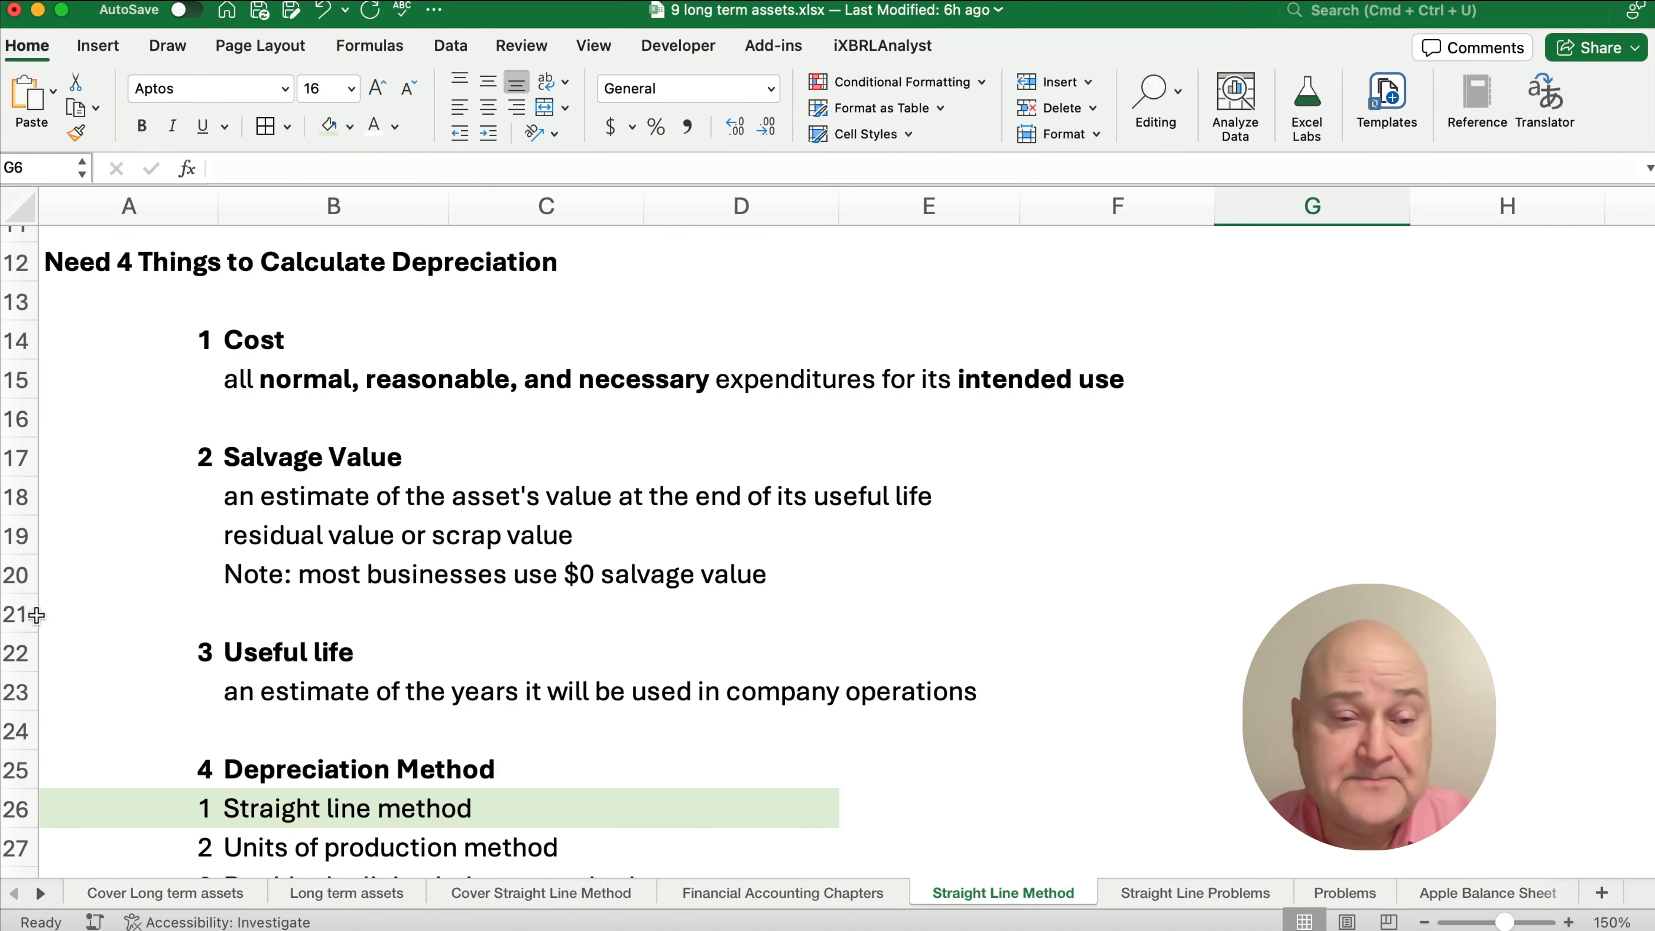
scroll(down, 3)
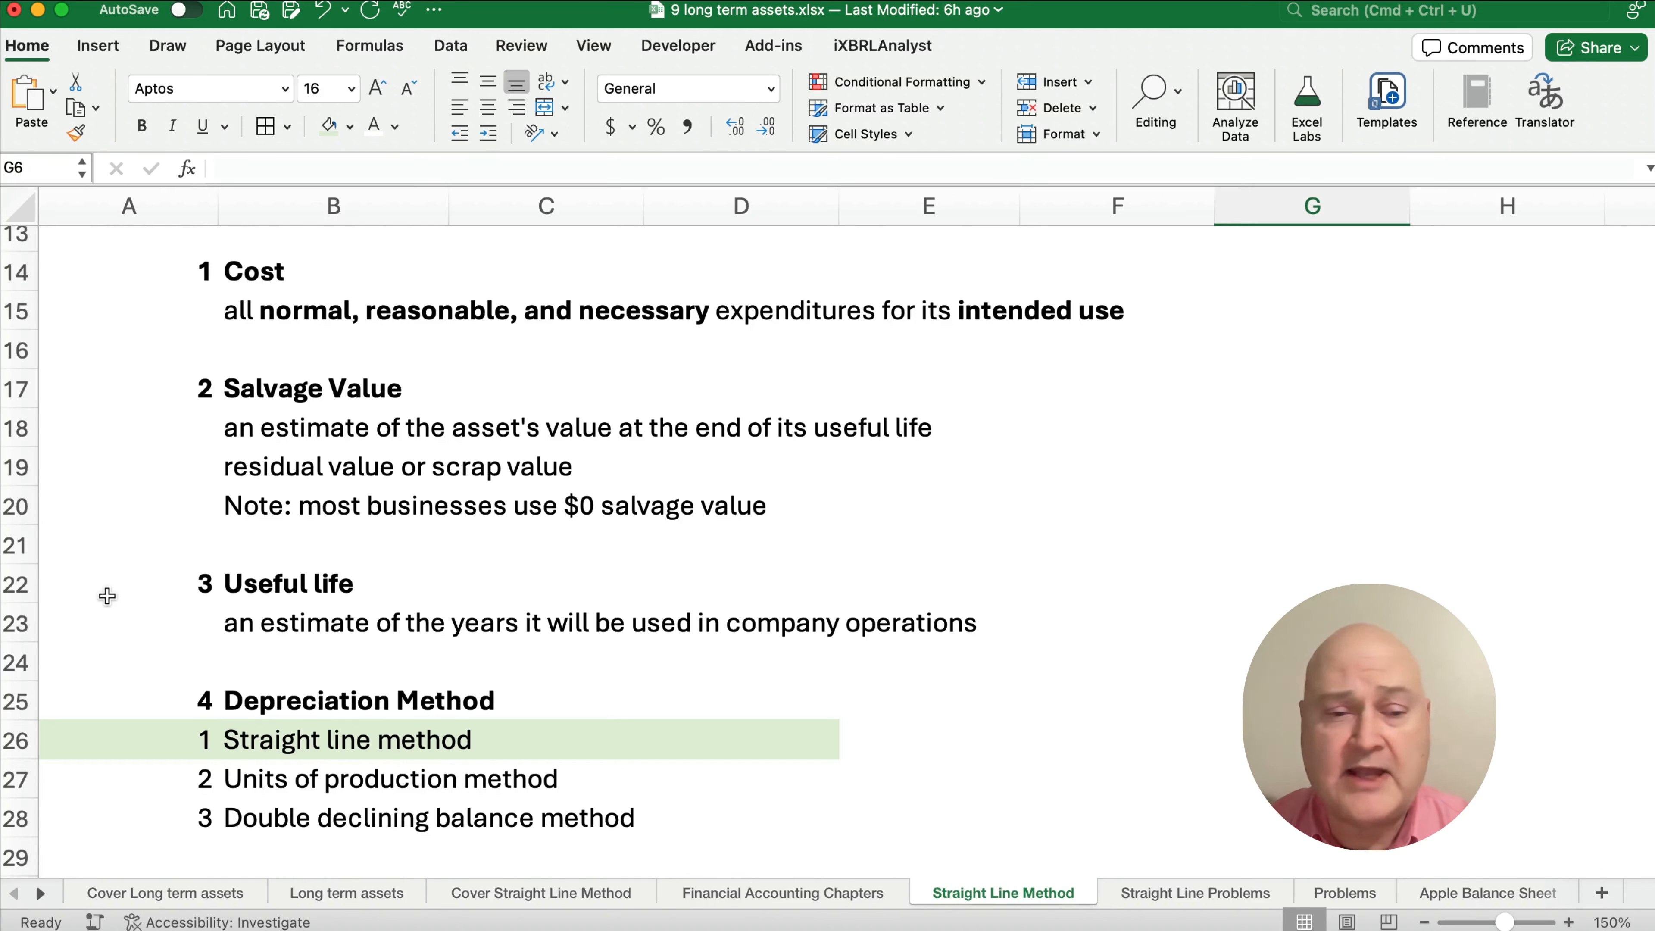
Step: Scroll down to the Machinery example and its $700,000 cost table
scroll(down, 3)
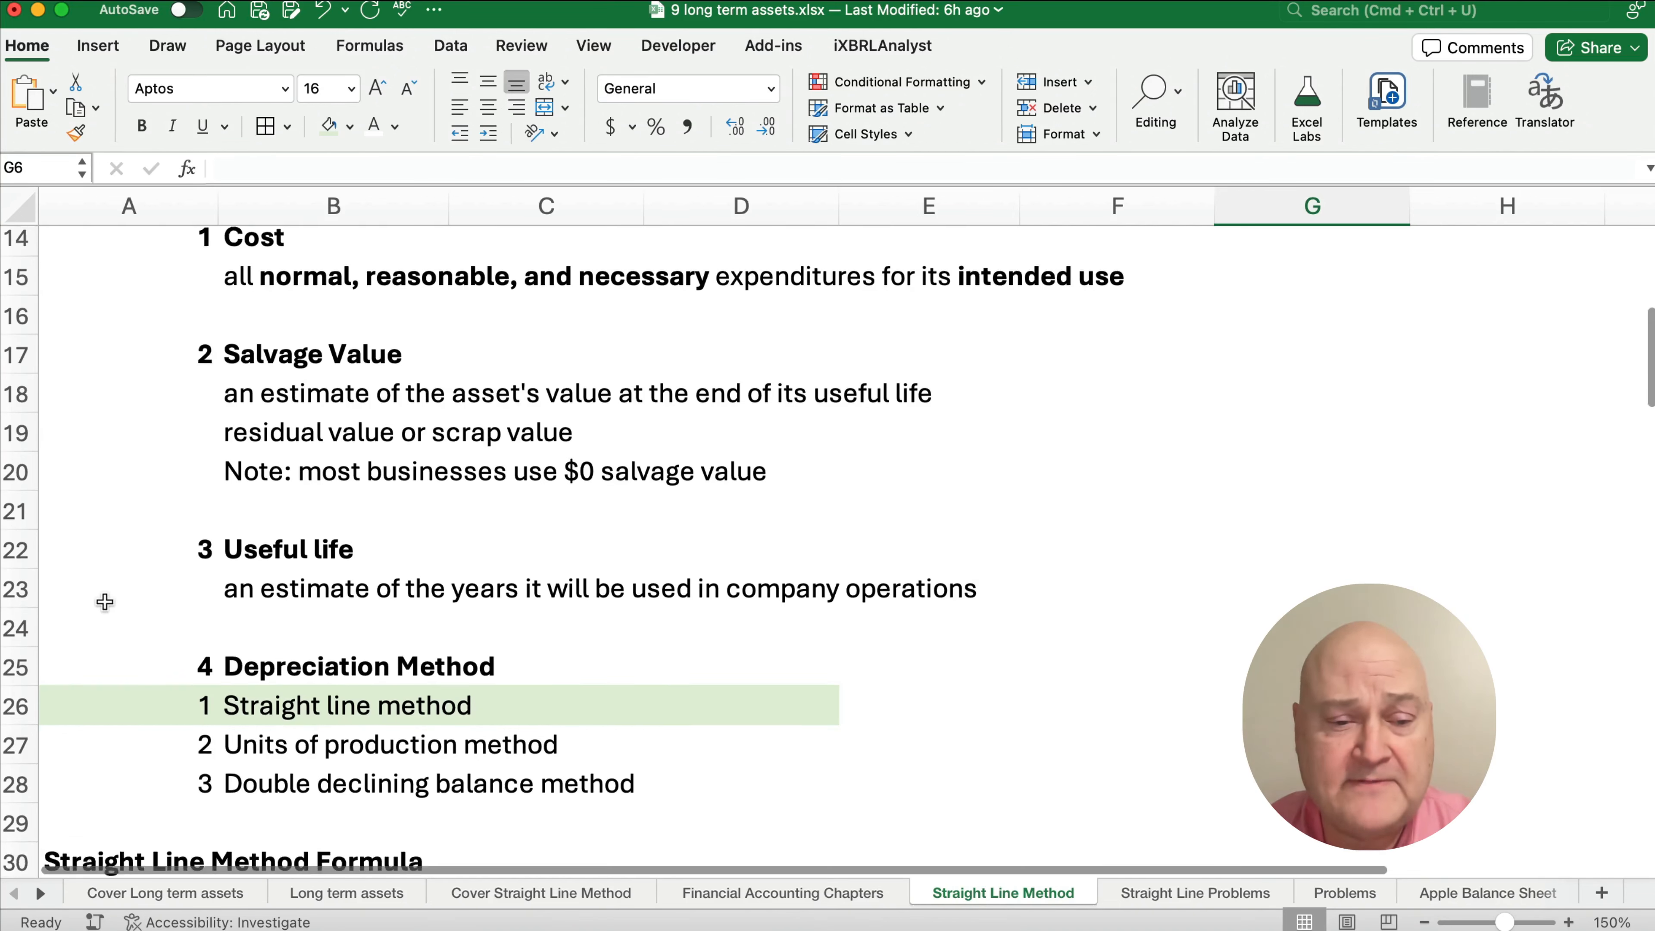
scroll(down, 3)
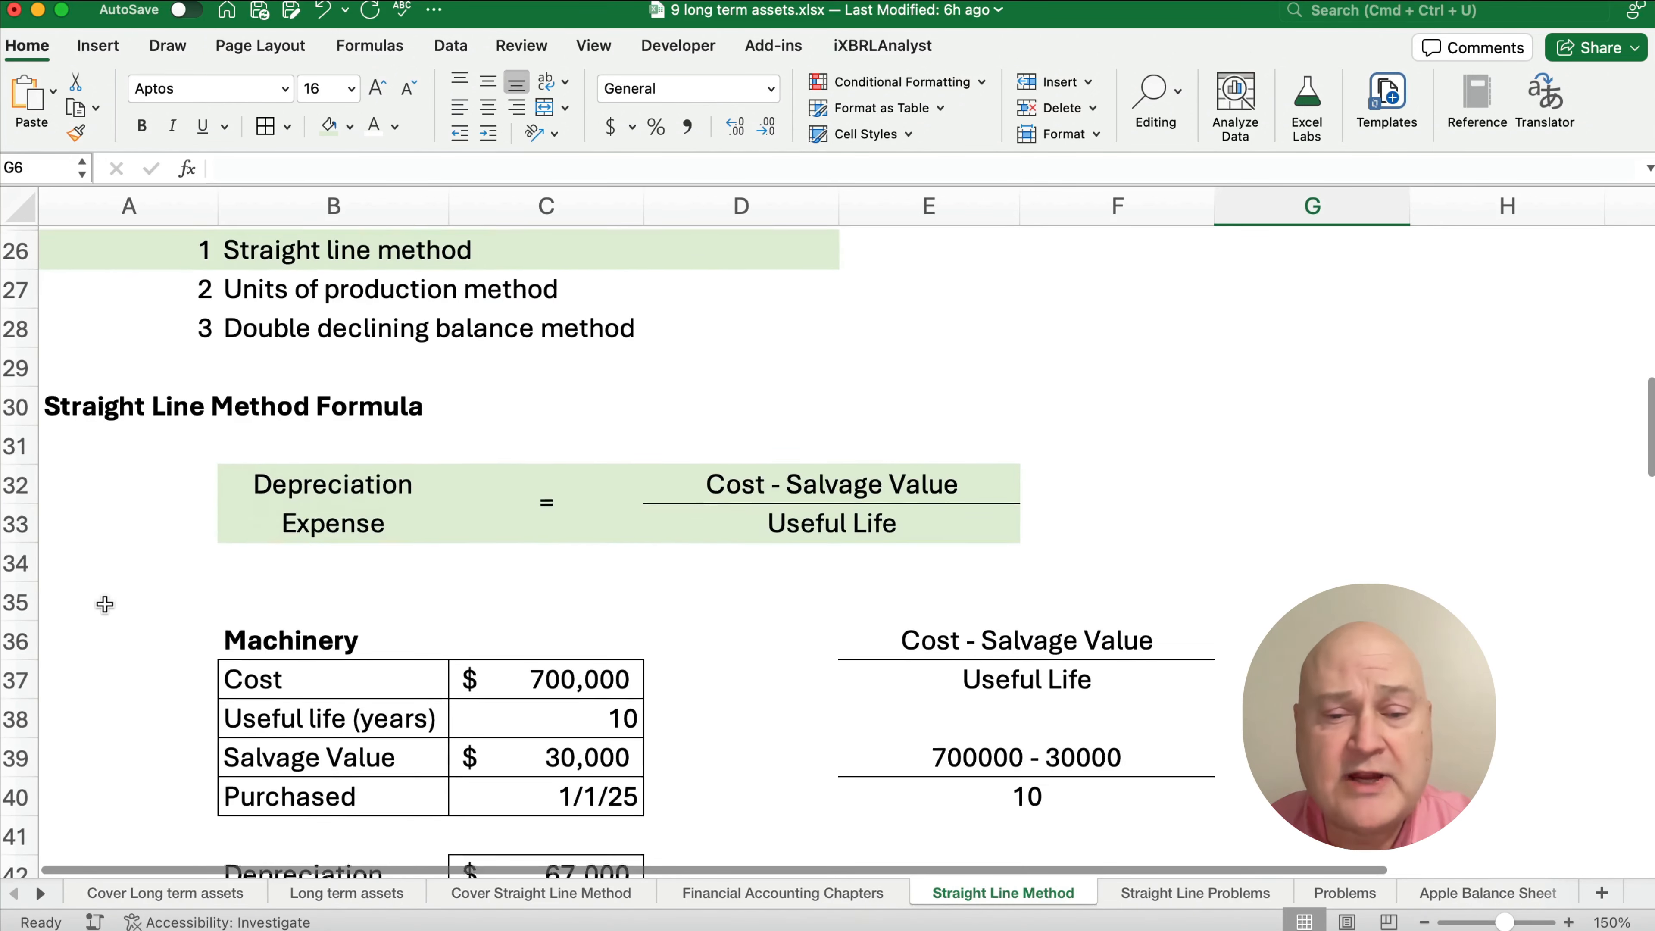
scroll(down, 3)
text(8000)
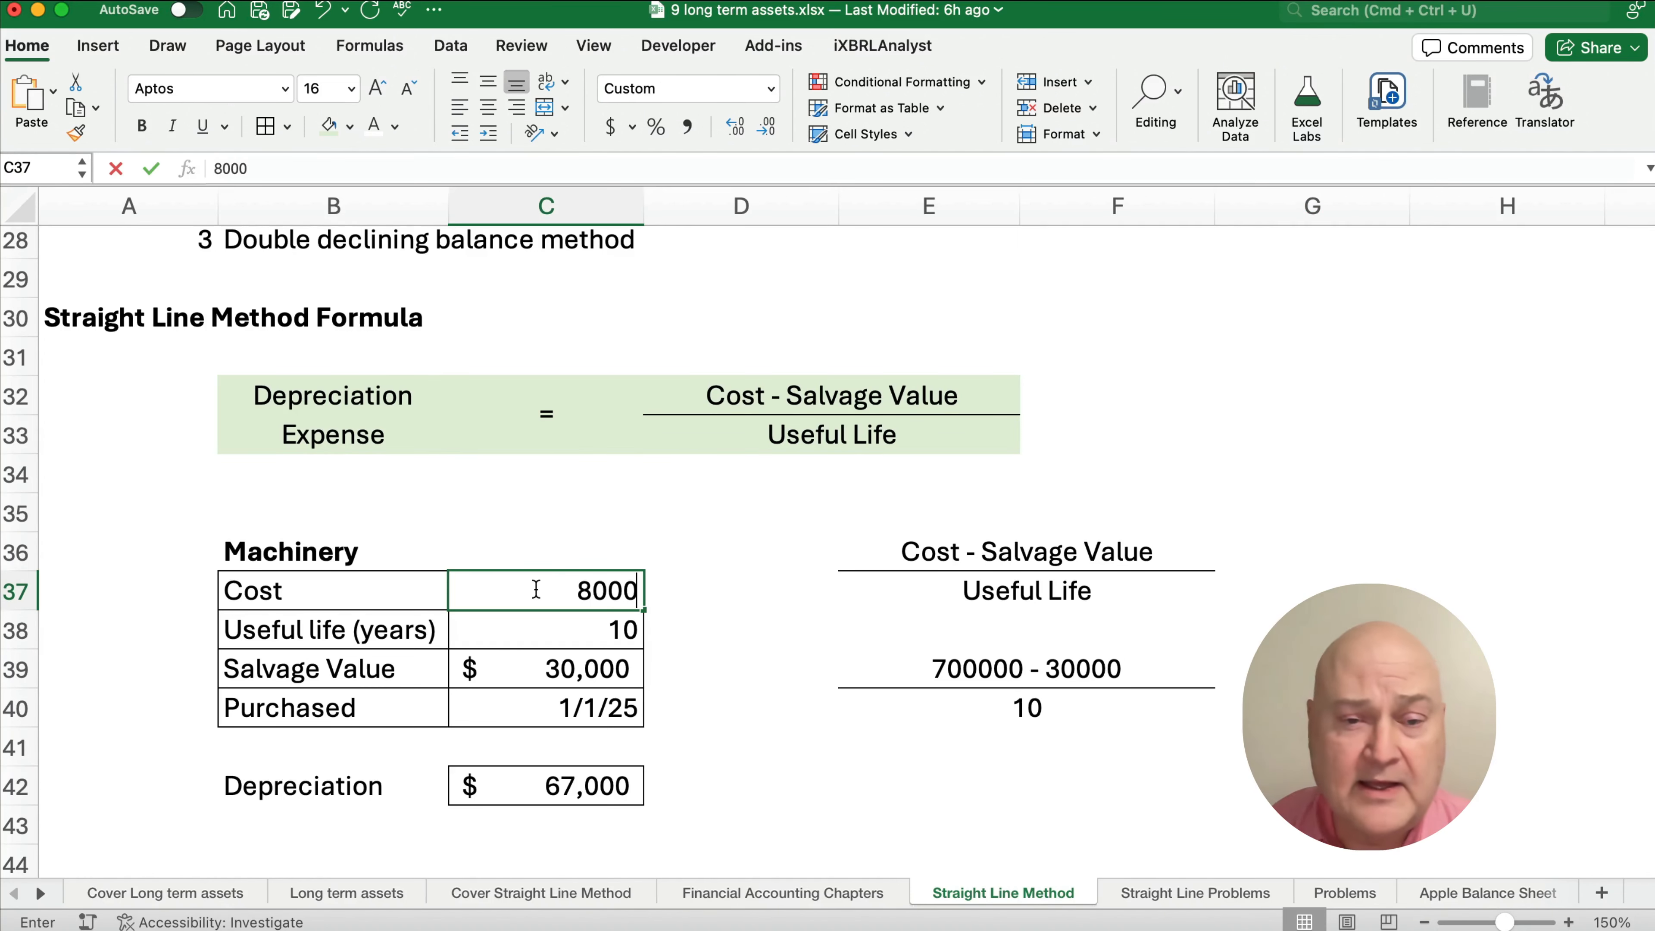
Step: Enter $800,000 cost, 8-year life and $40,000 salvage, then select the $95,000 depreciation cell
key(Return)
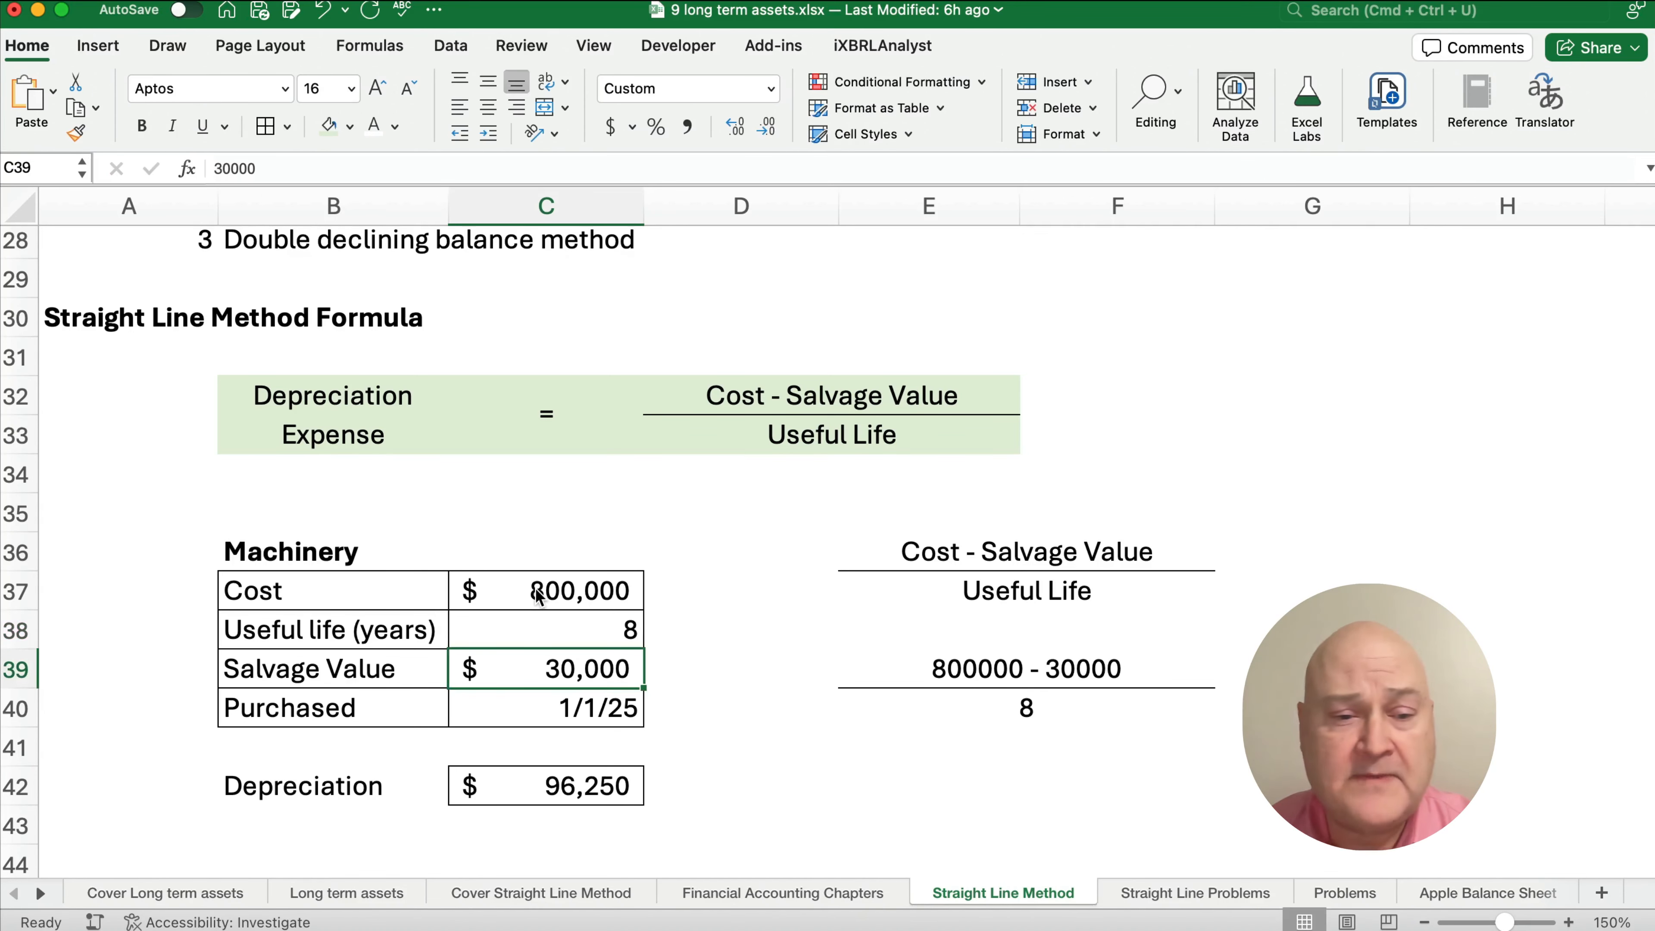
text(4000)
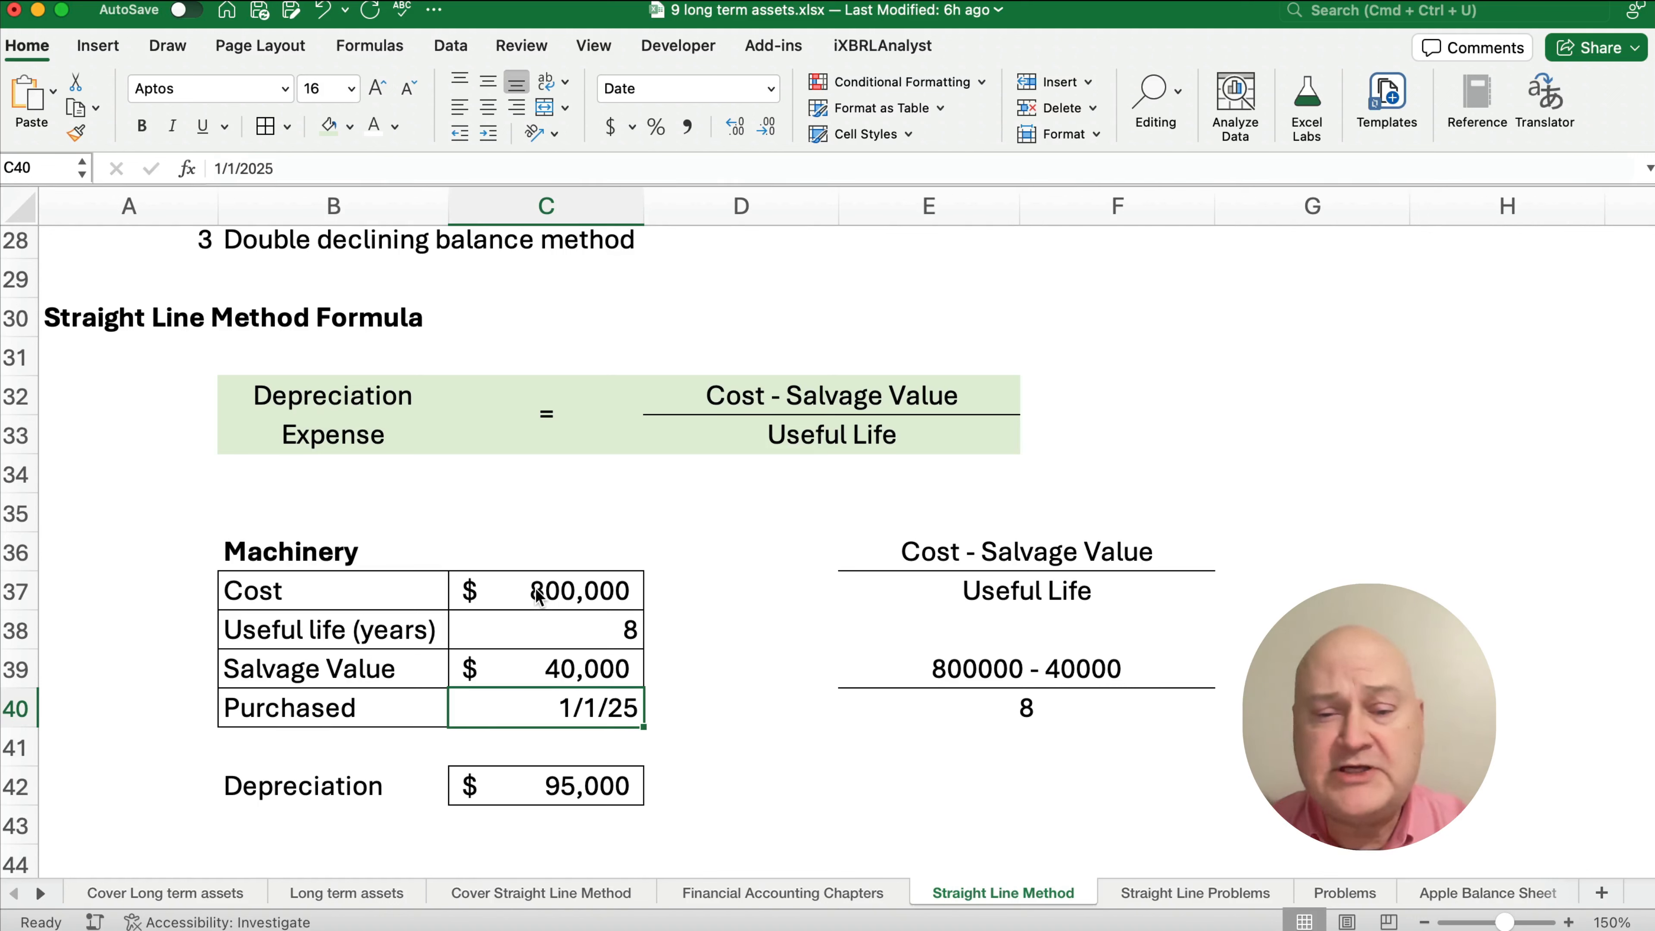
mouse_move(456, 710)
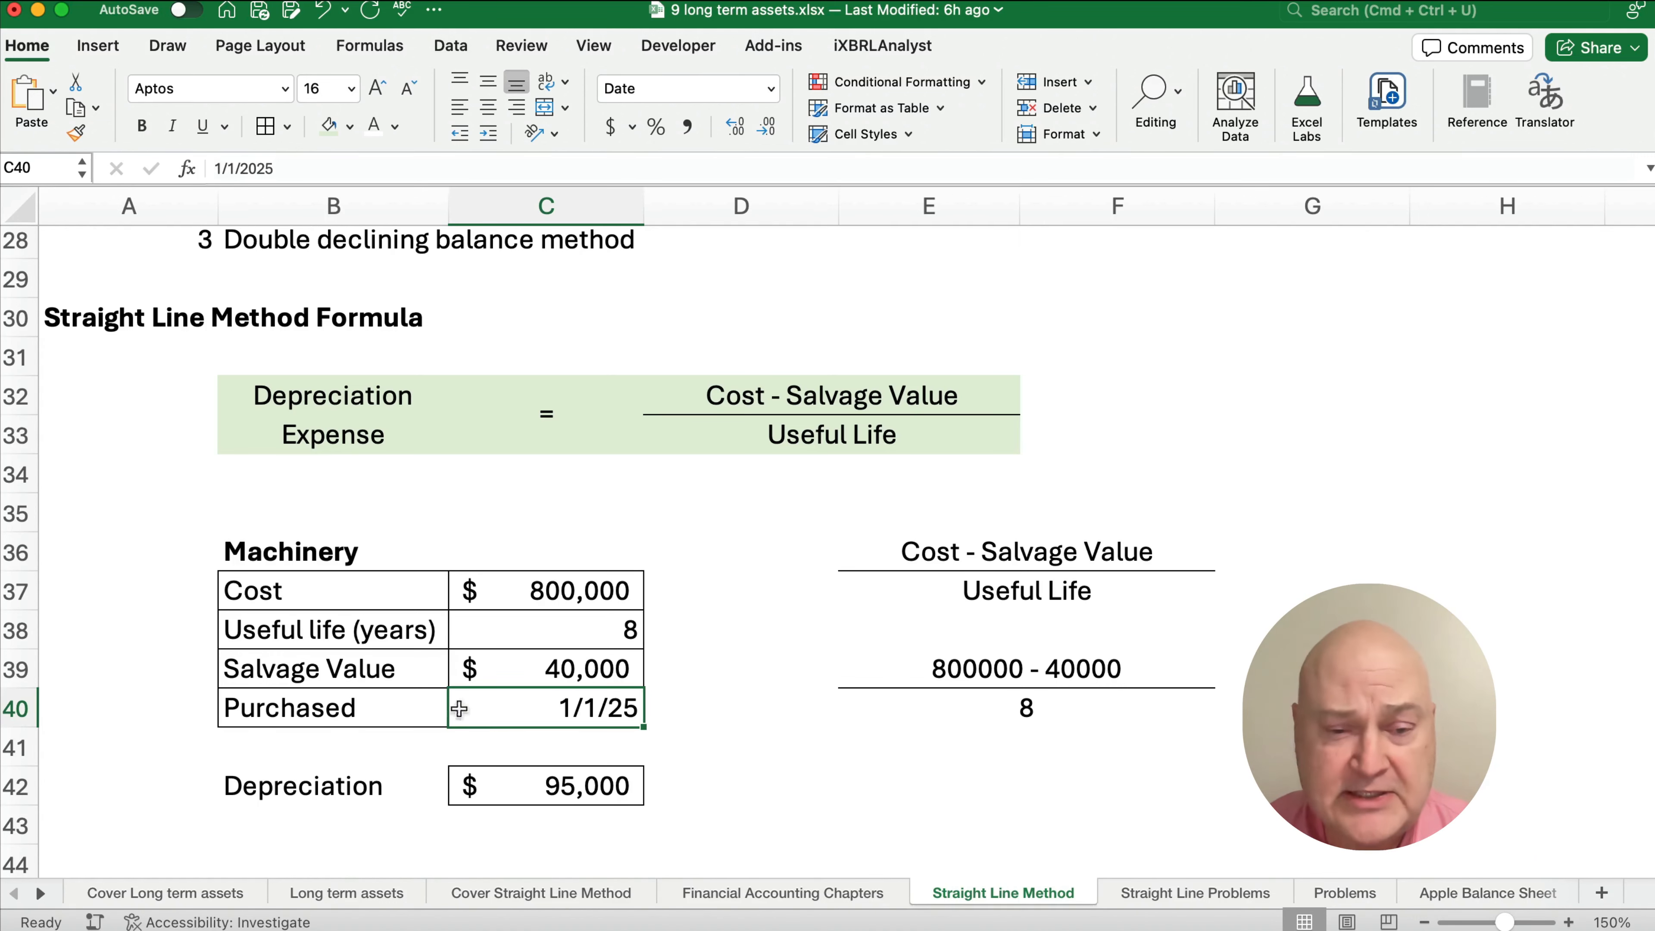
click(546, 786)
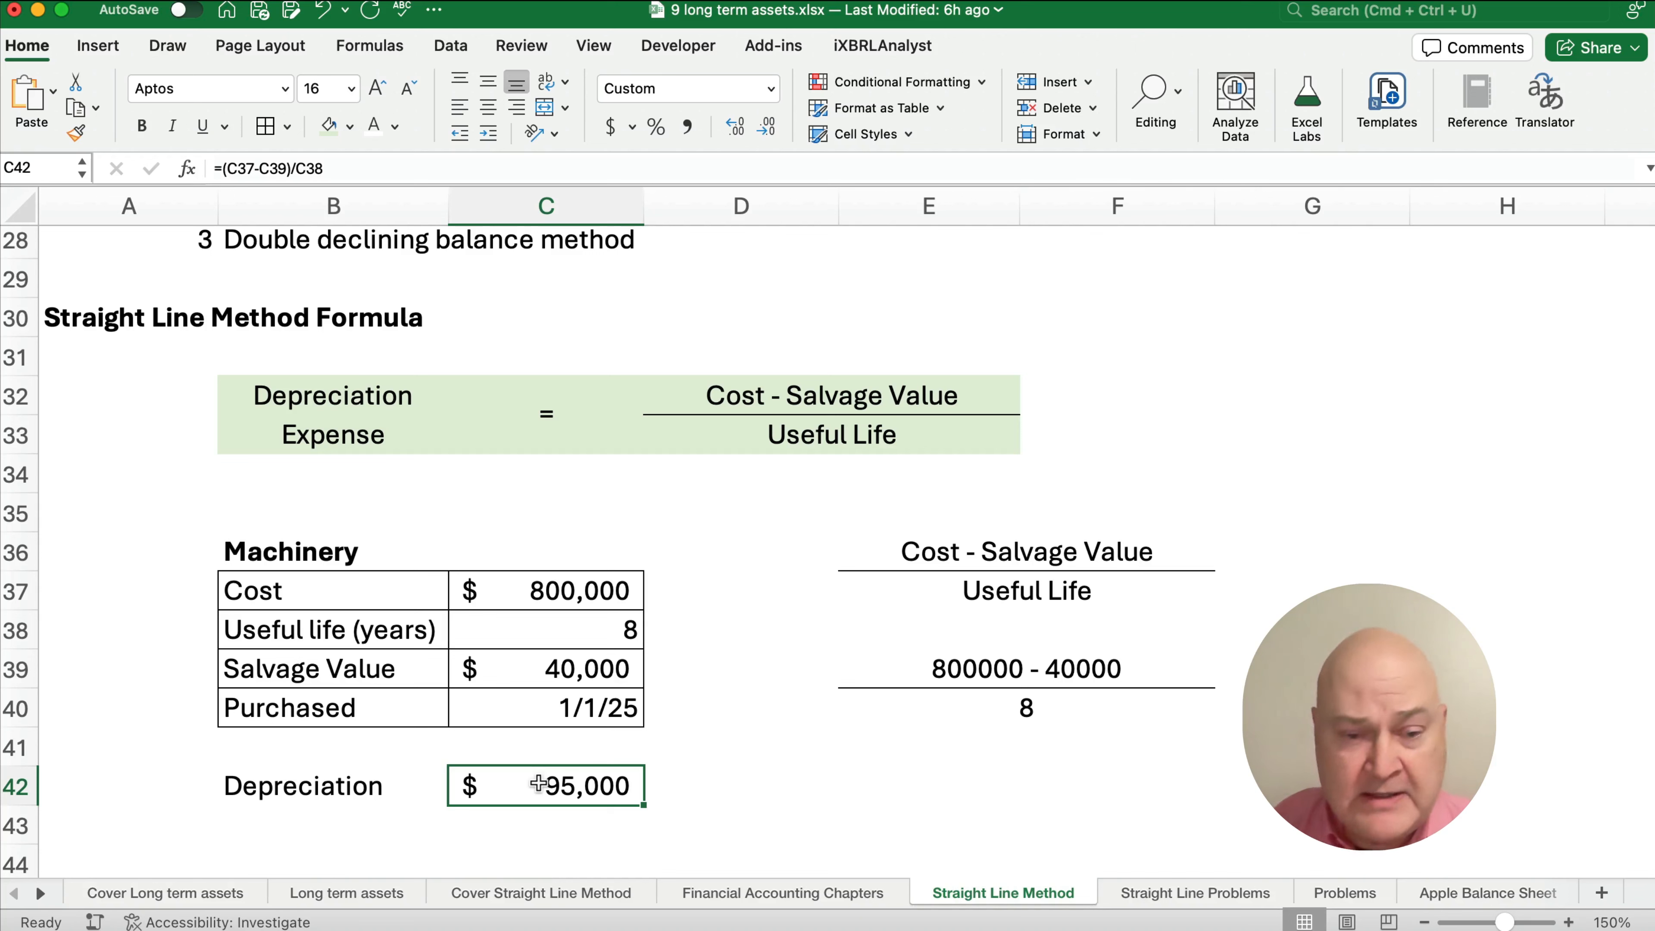
Step: Enter =(C37-C39)/C38 in C42 so depreciation shows $95,000
text(=)
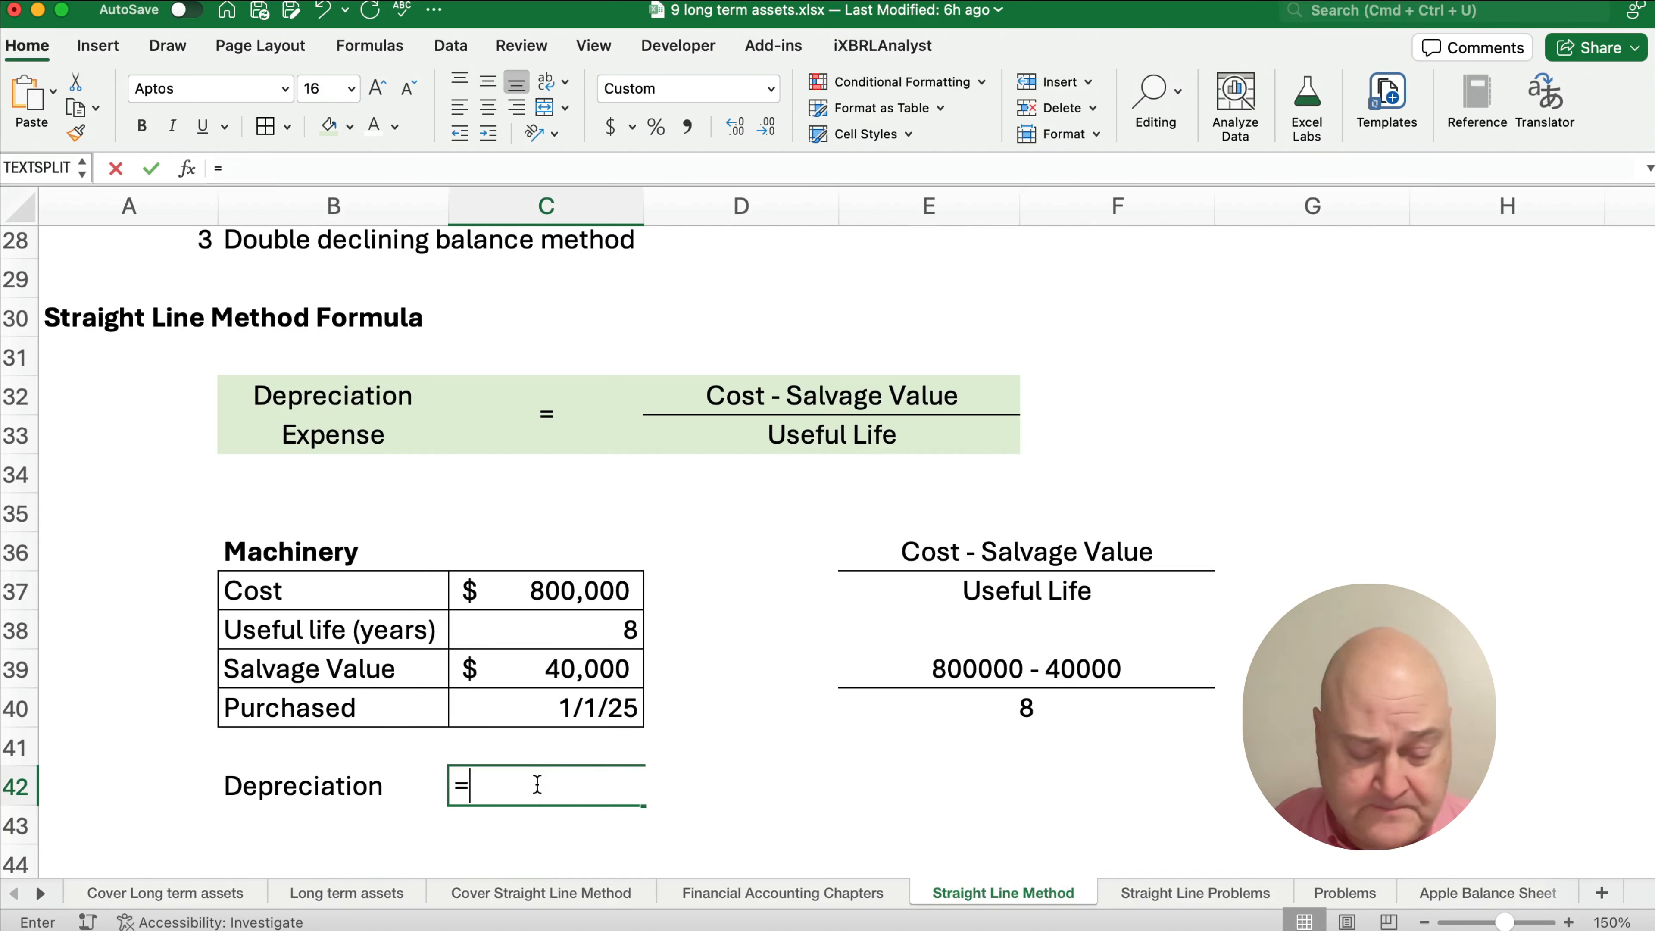
text((C37-C39)
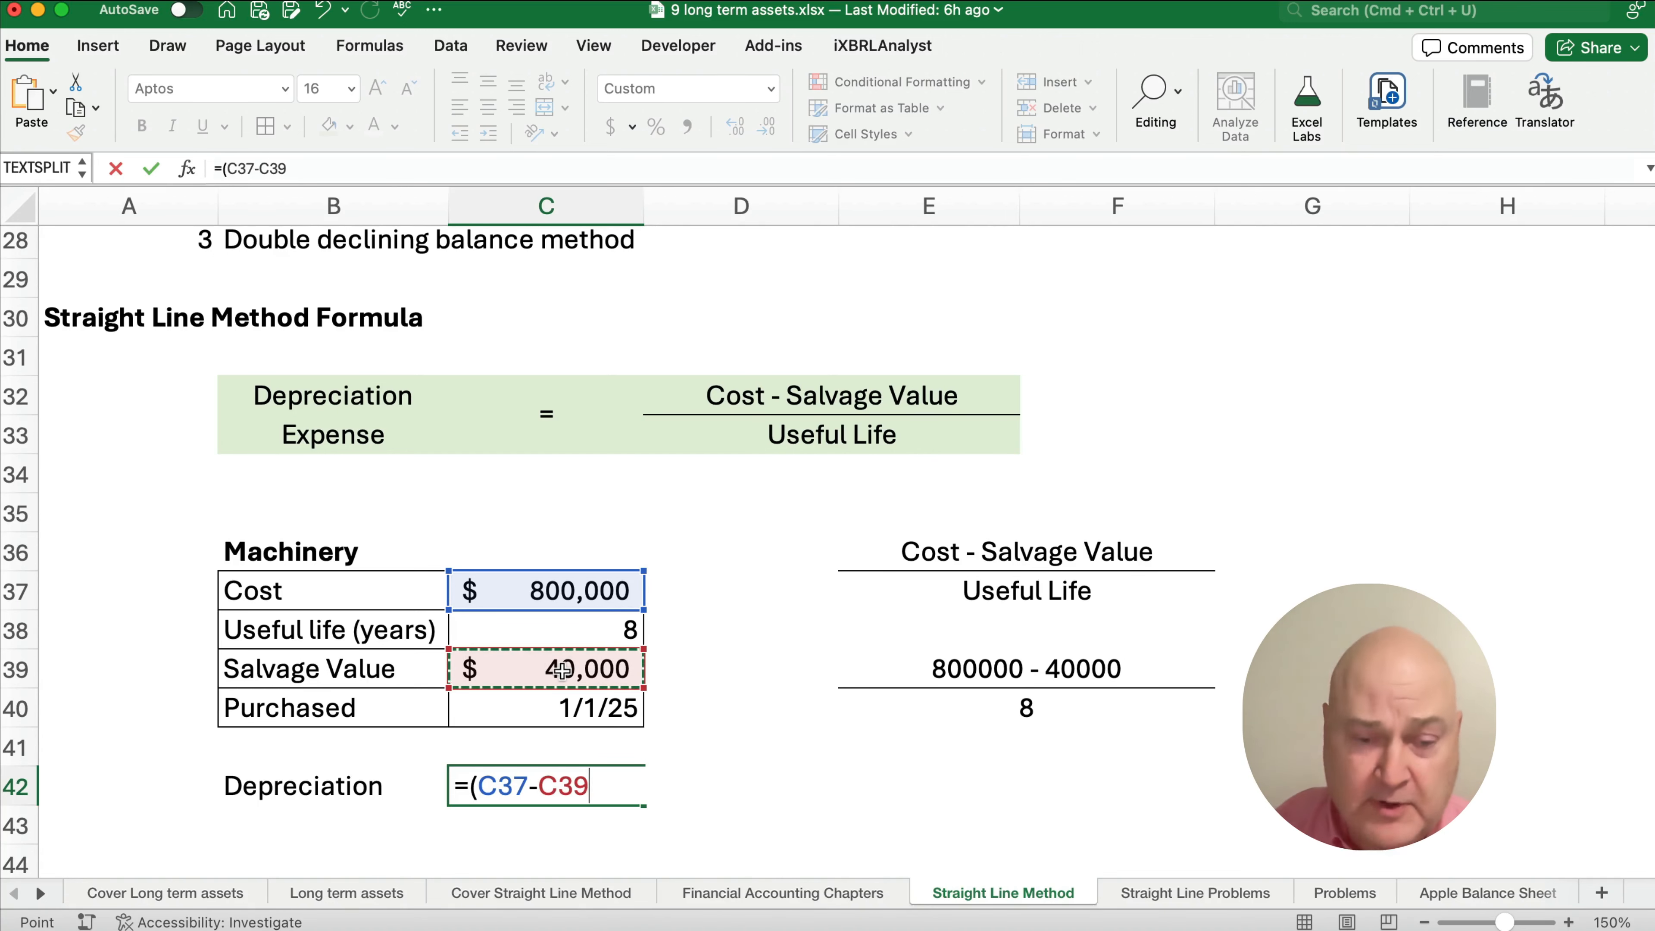
text()/)
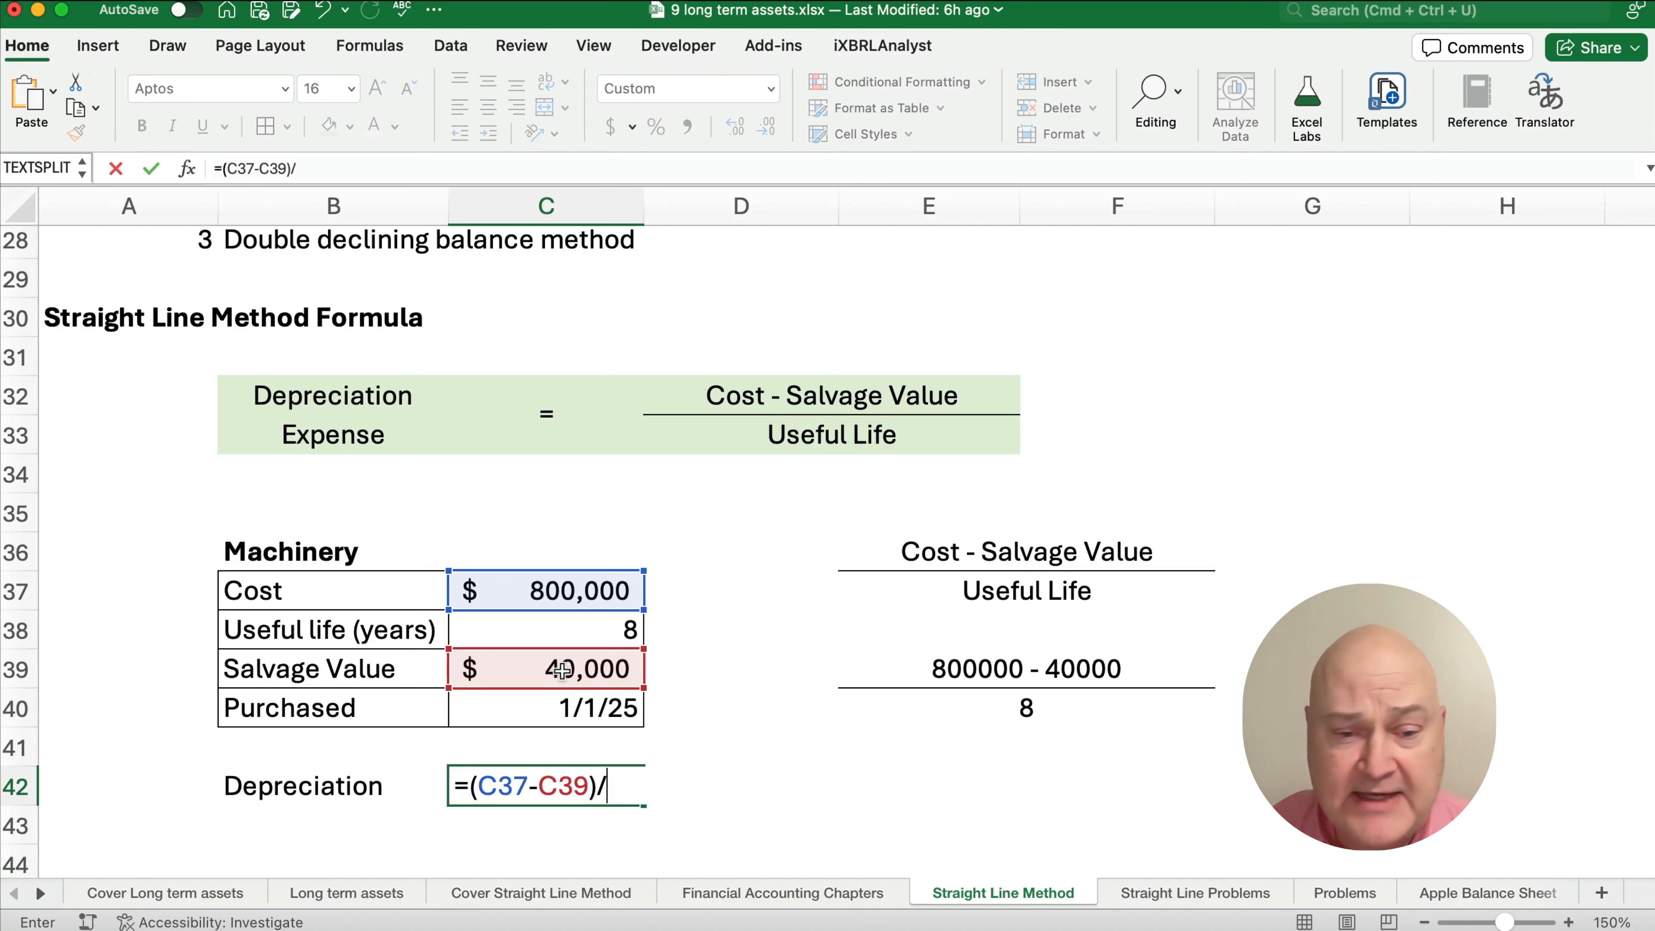
click(545, 630)
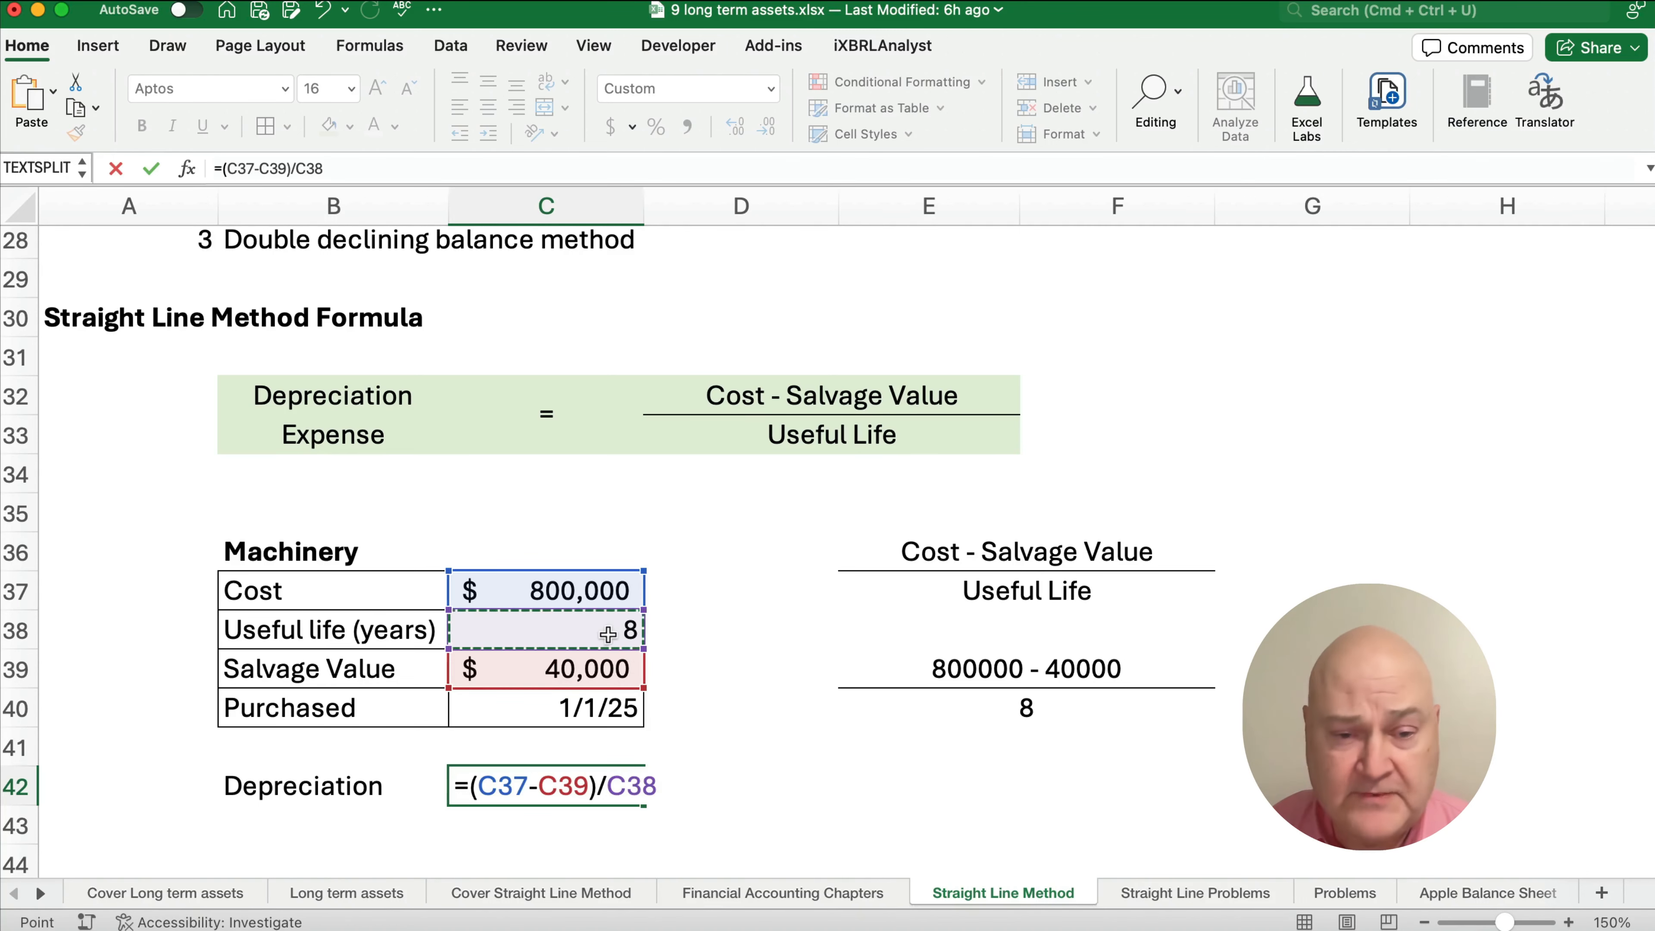
key(Return)
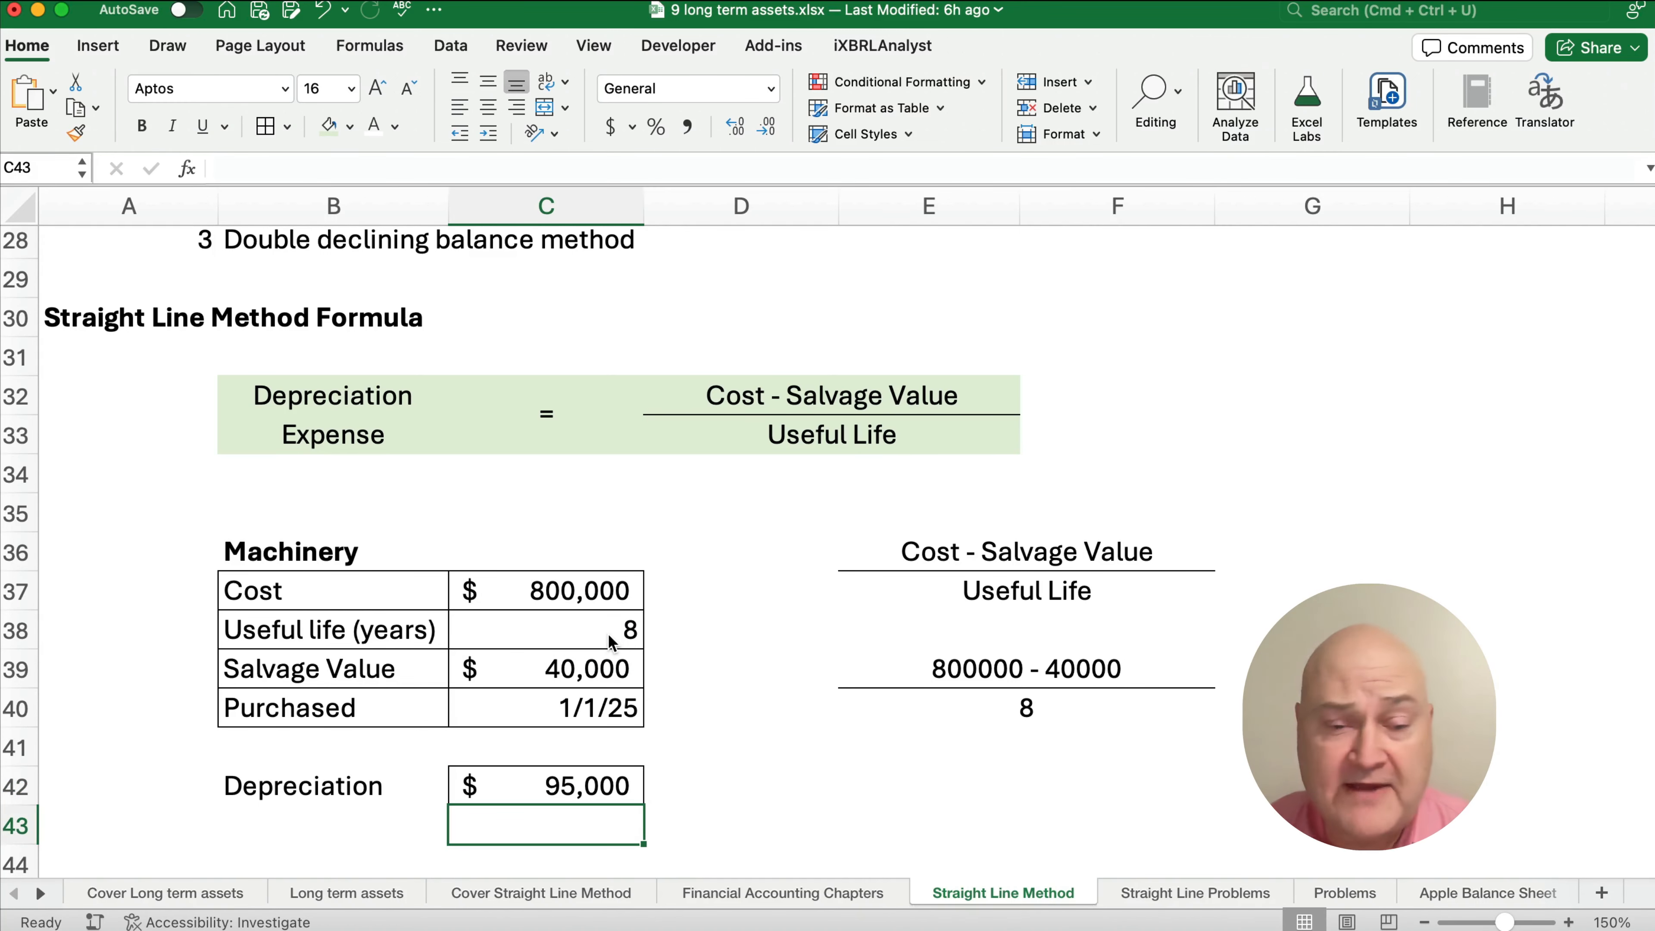
Step: Change the Machinery cost to $400,000 and salvage to $25,000, giving $46,875 depreciation
click(545, 590)
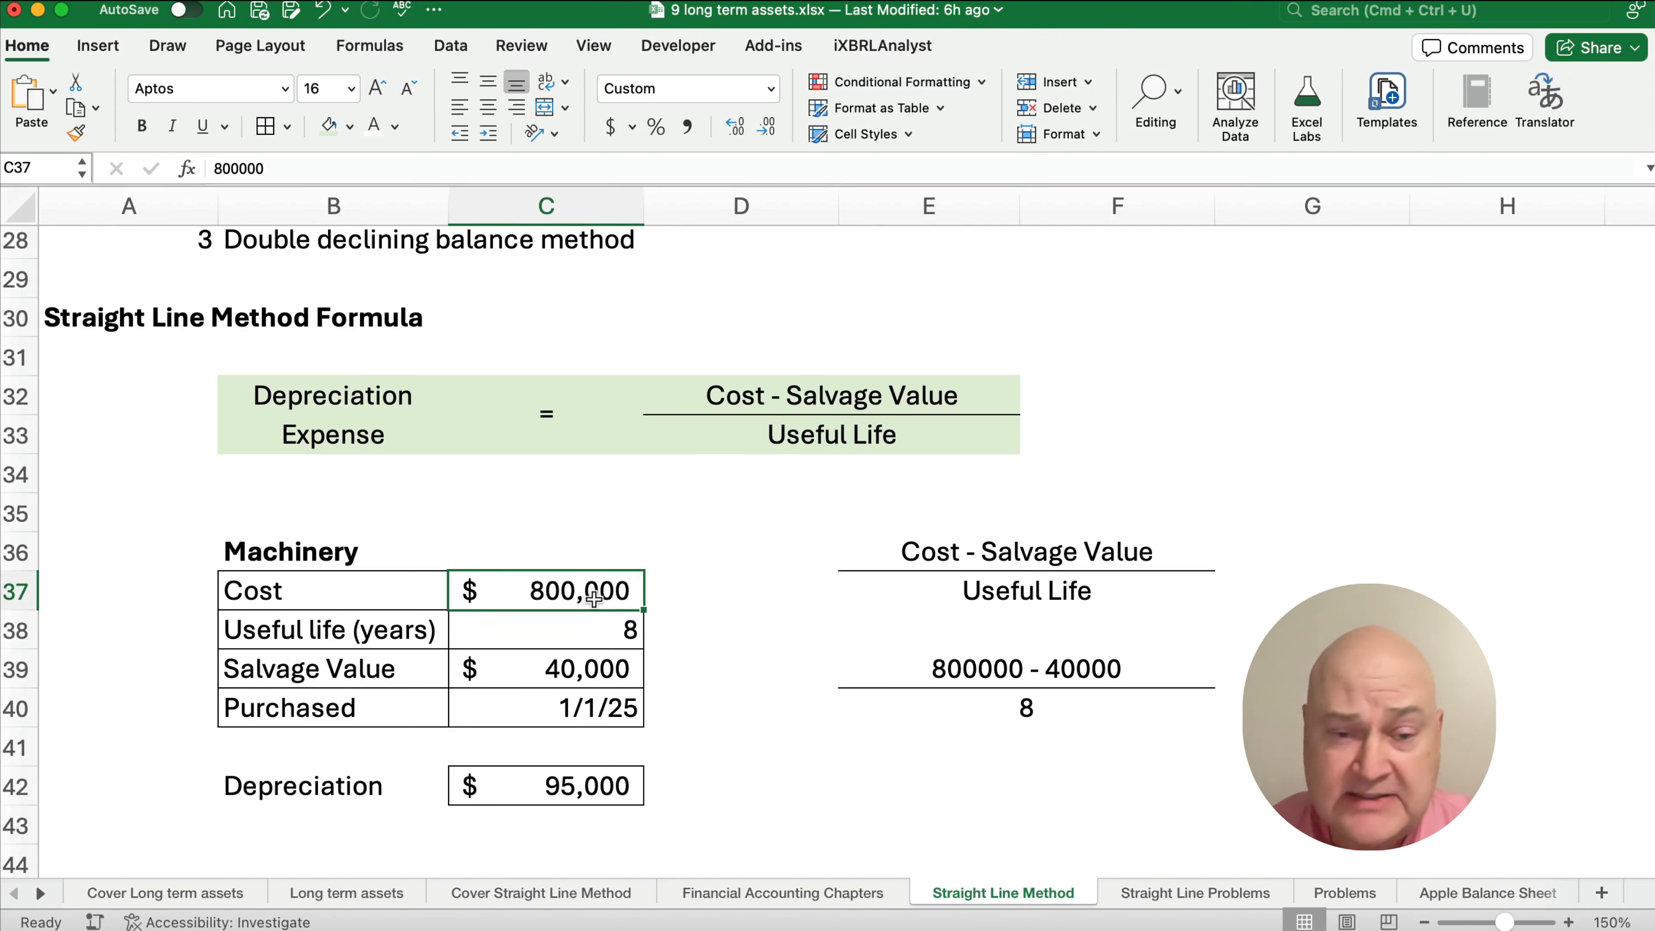
text(4000)
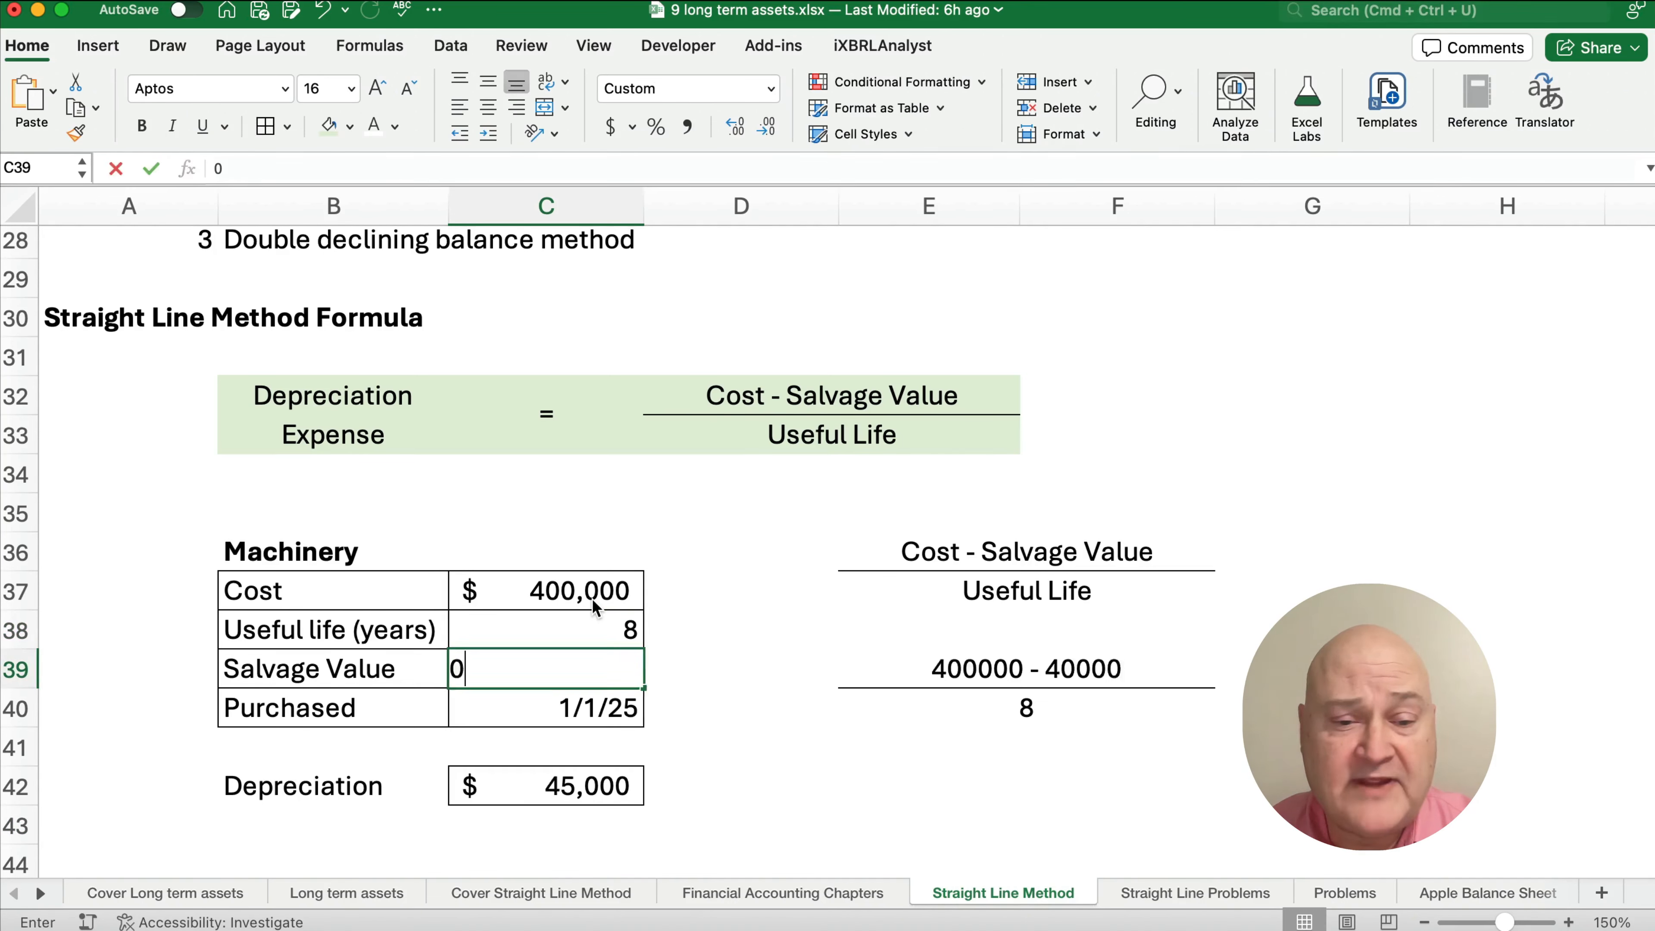
key(Return)
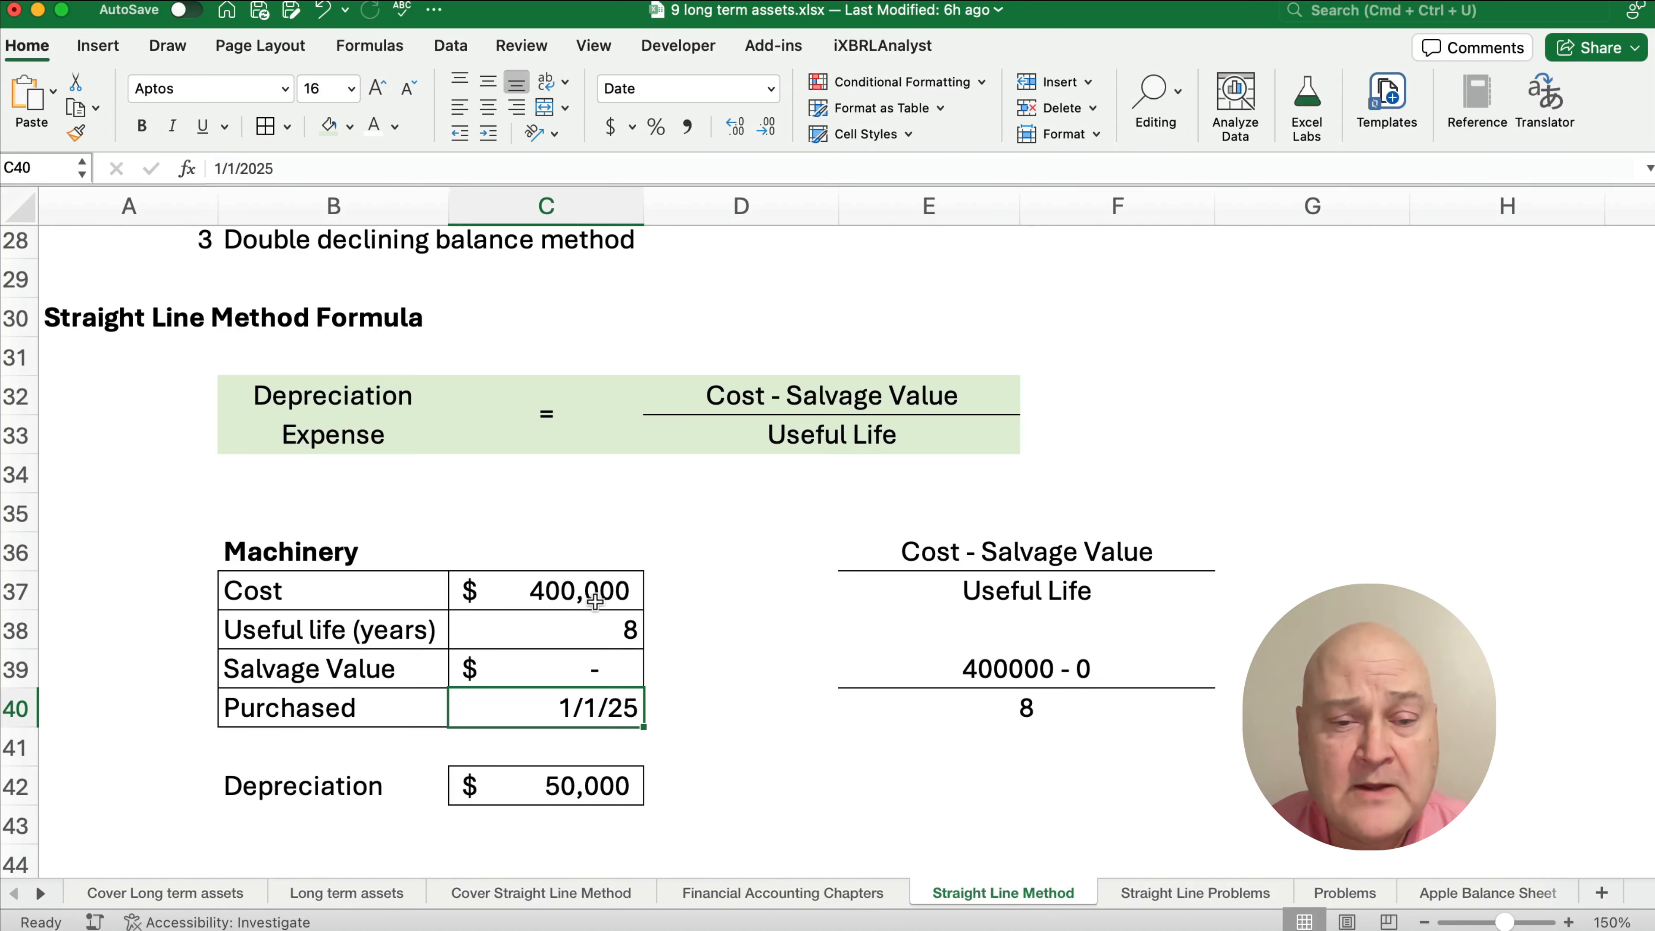
click(546, 668)
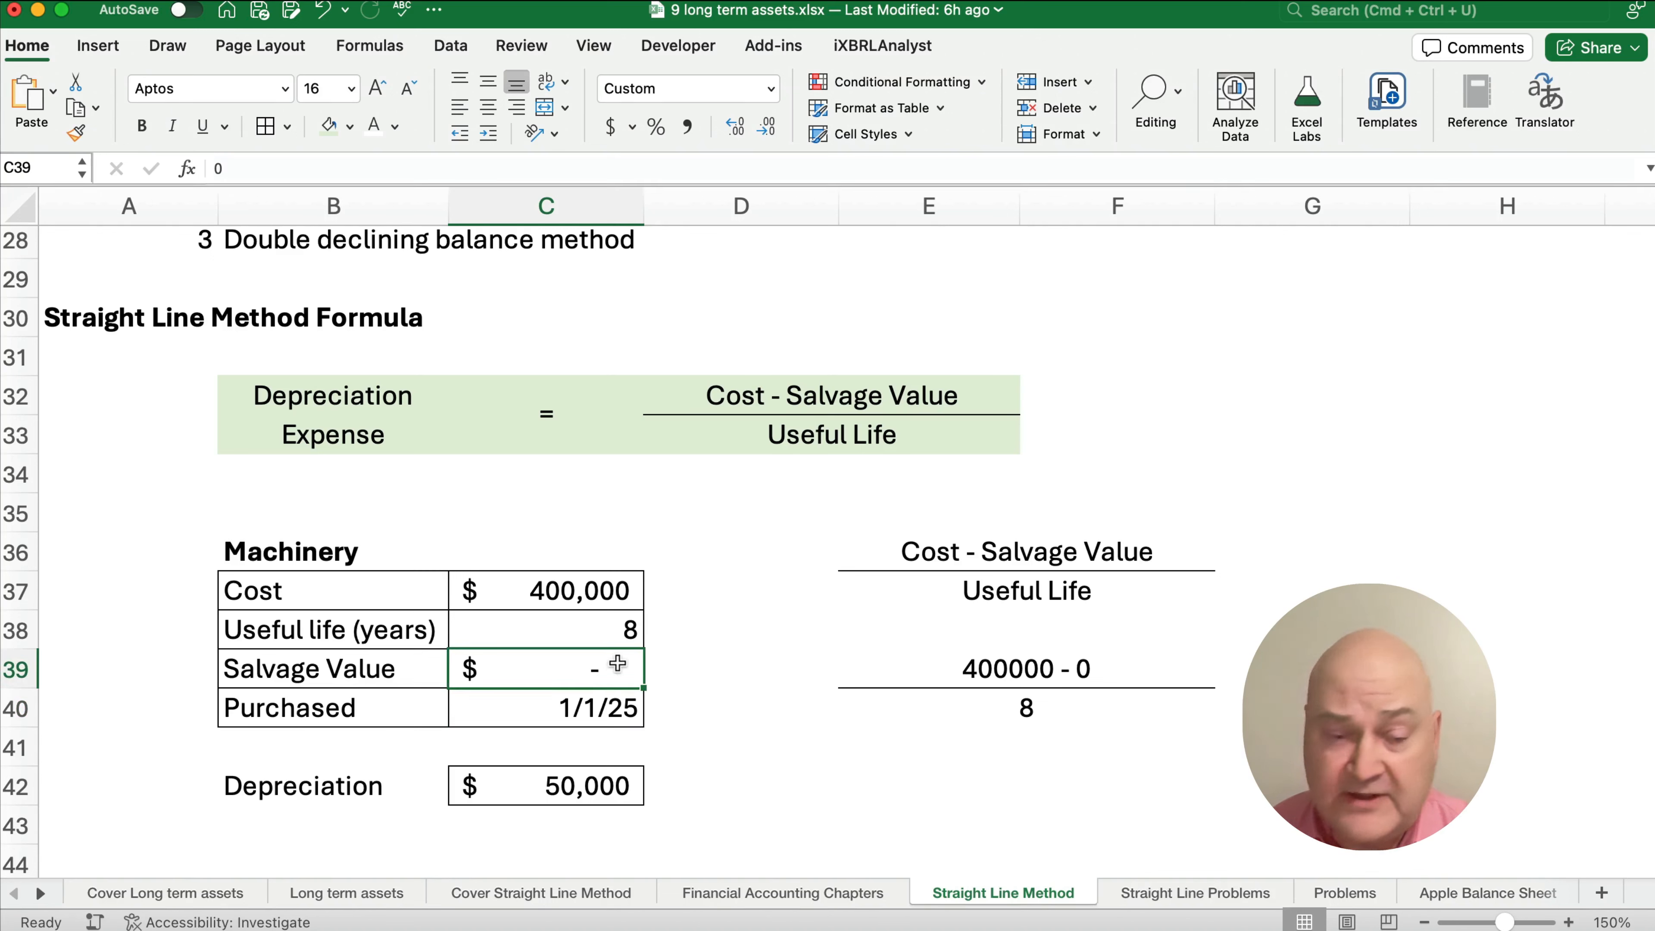
text(25000)
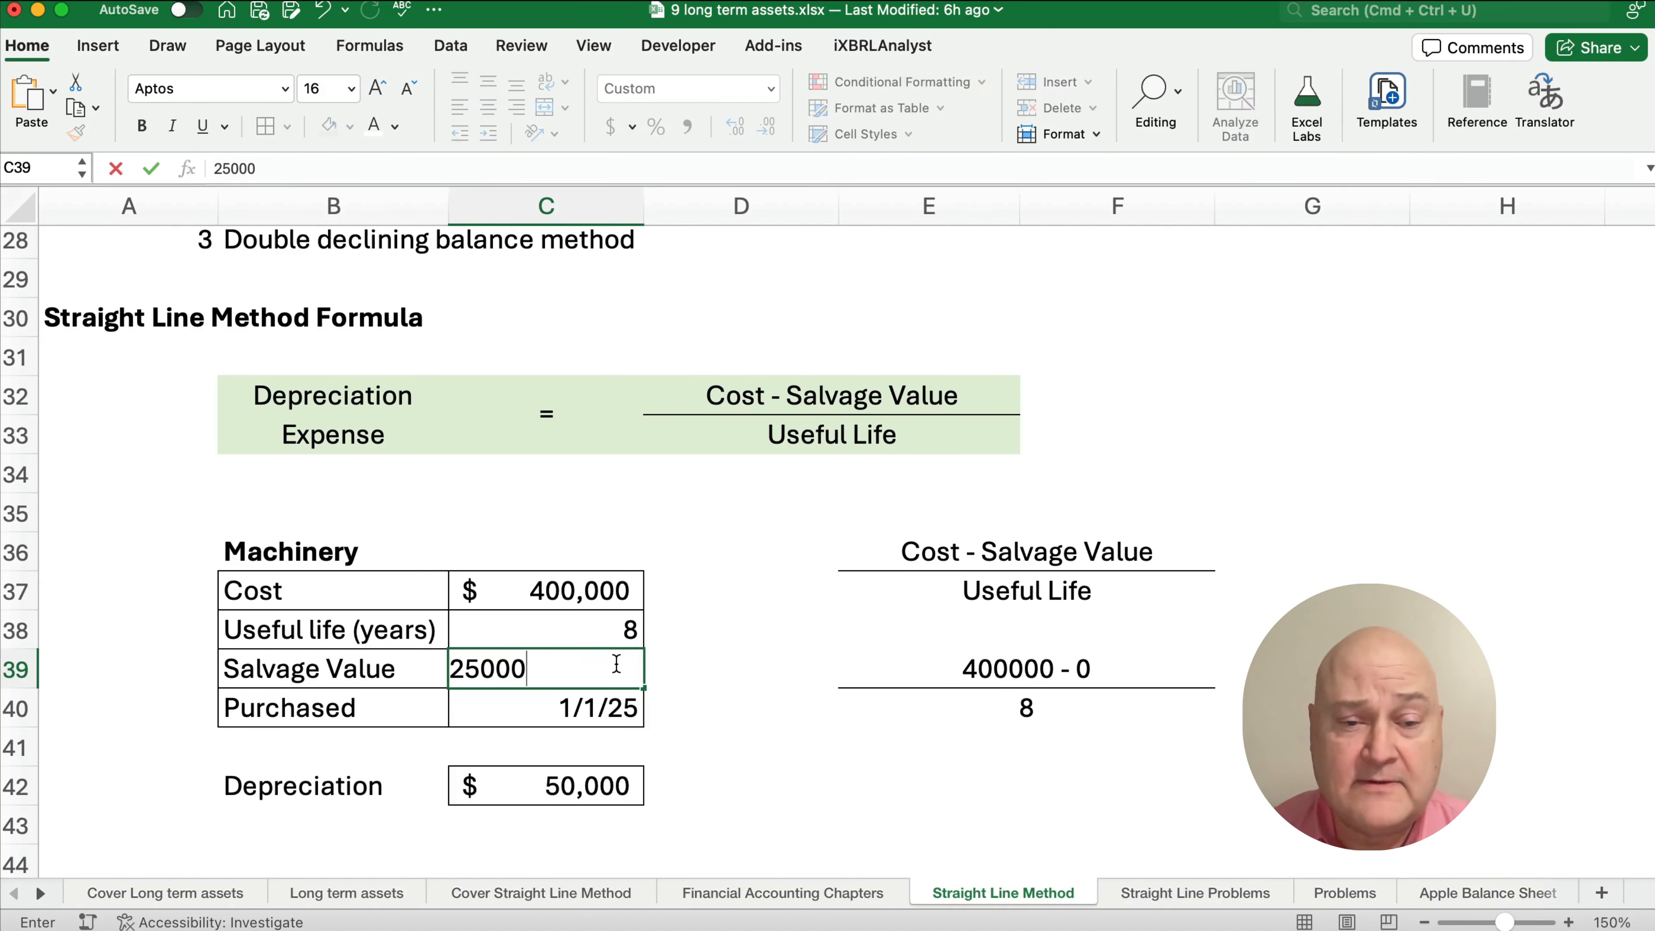
key(Return)
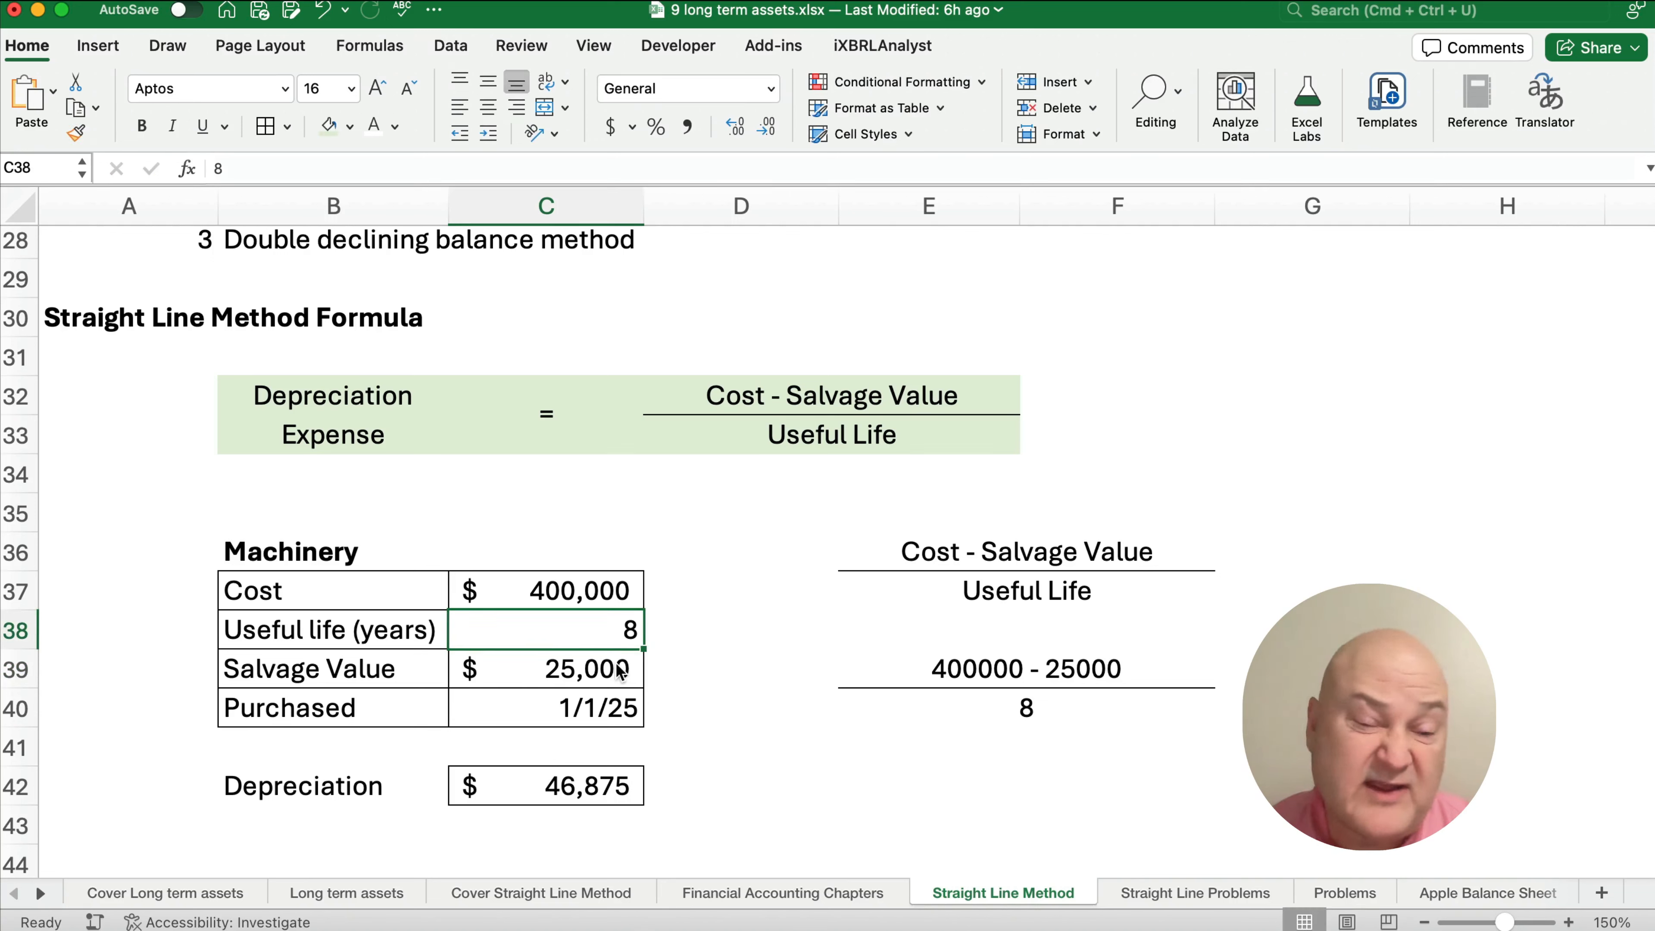